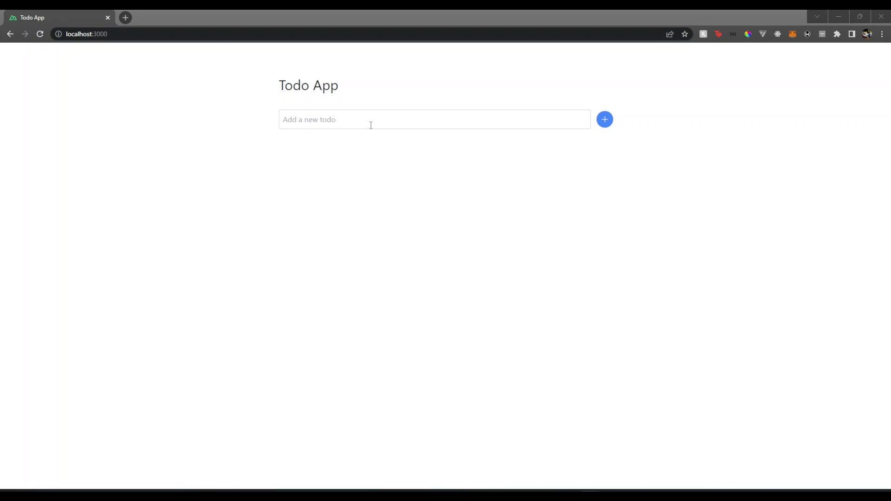
Step: Add the todo 'React Code' from the new-todo input using the blue plus button
type("React")
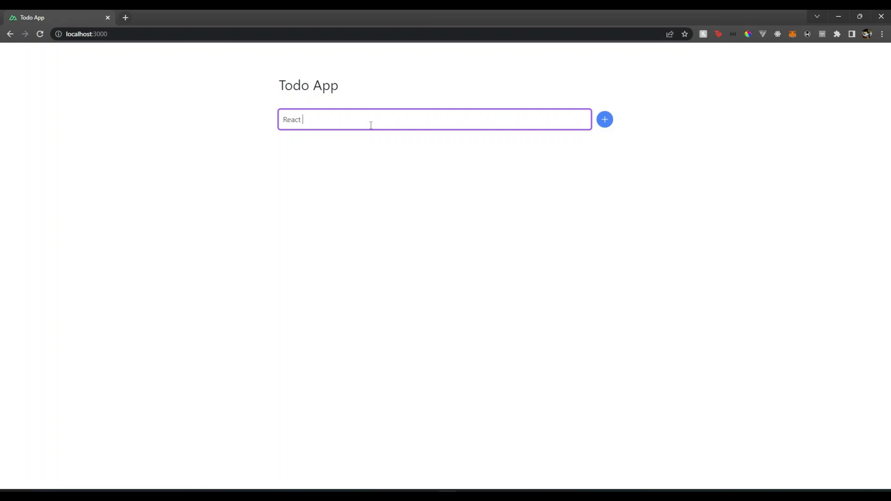
left_click(604, 119)
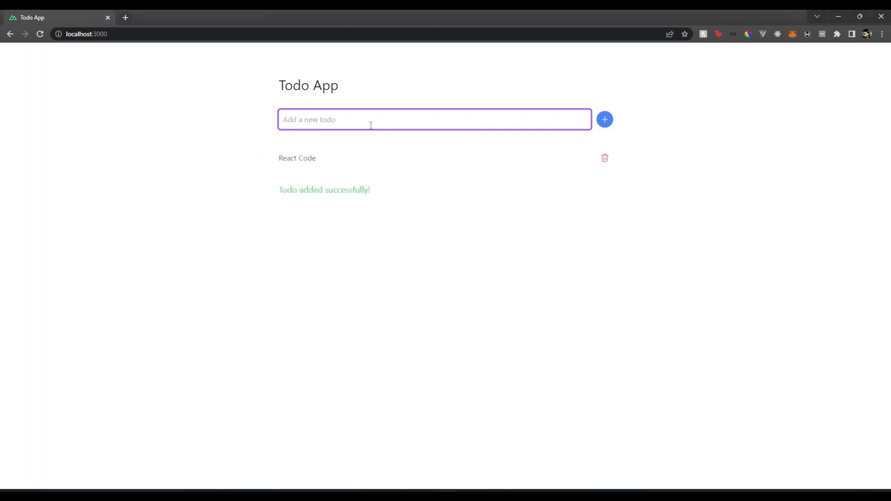
mouse_move(157, 194)
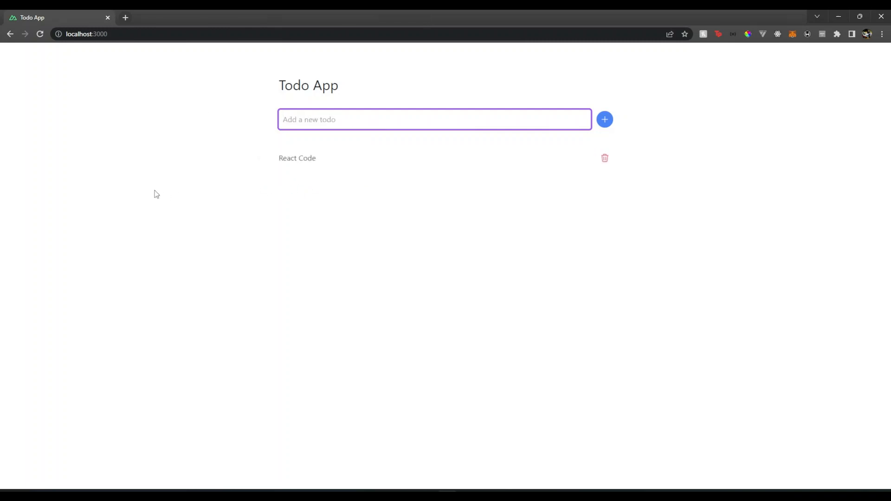
mouse_move(207, 232)
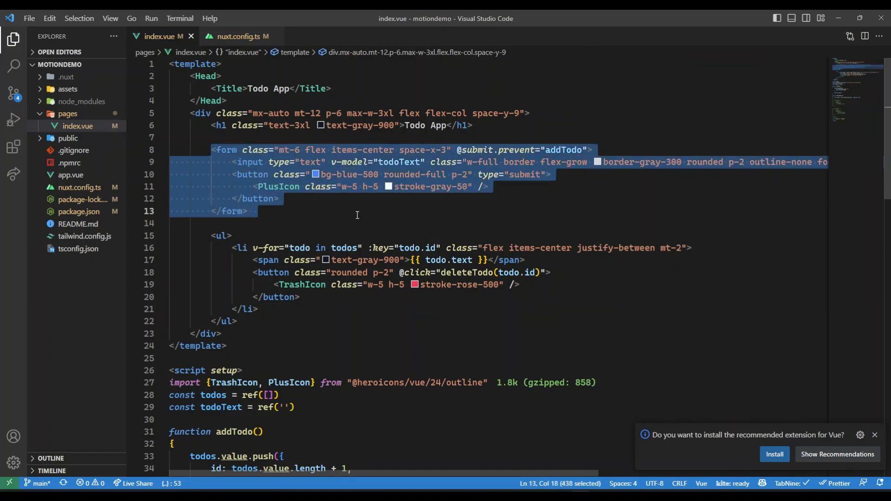
scroll("down", 3)
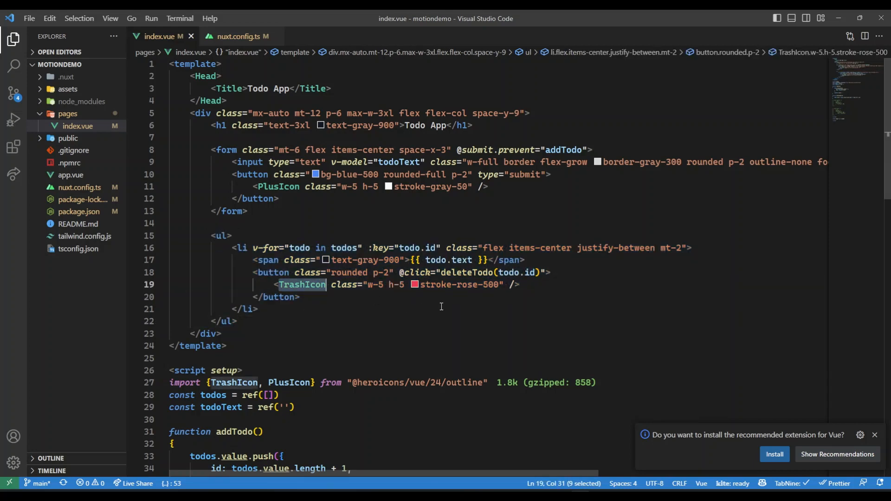
scroll("down", 3)
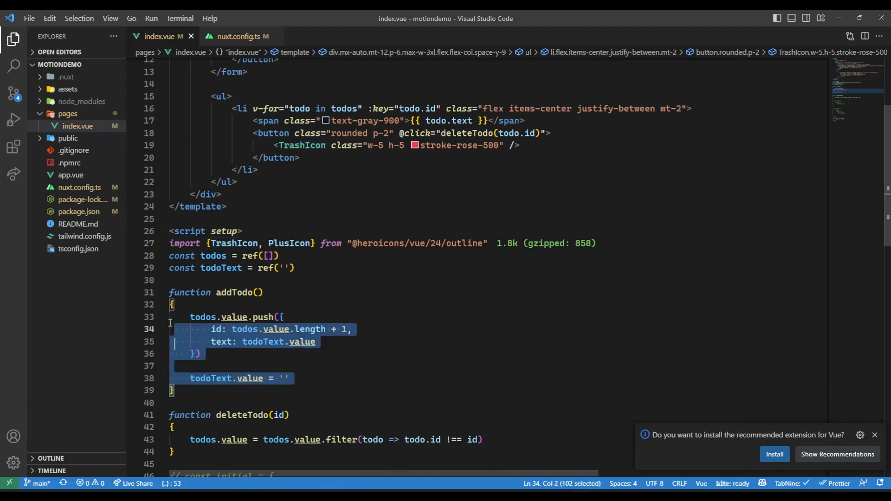
double_click(213, 255)
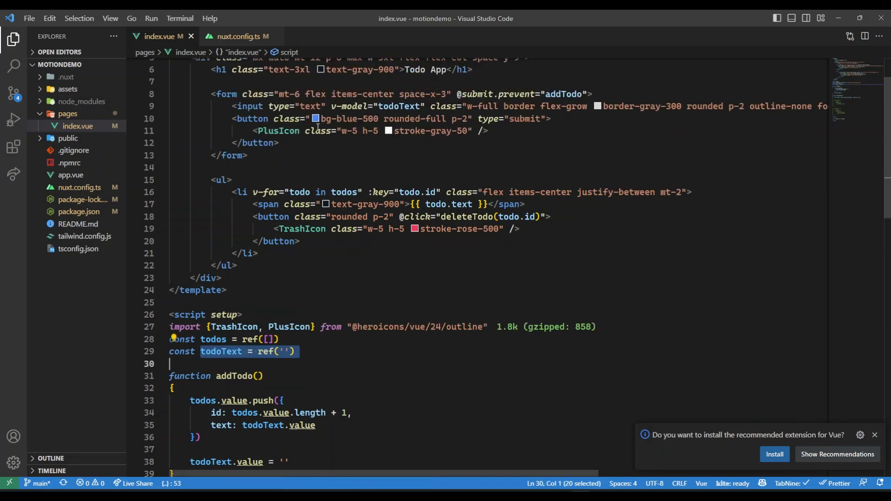
scroll("up", 3)
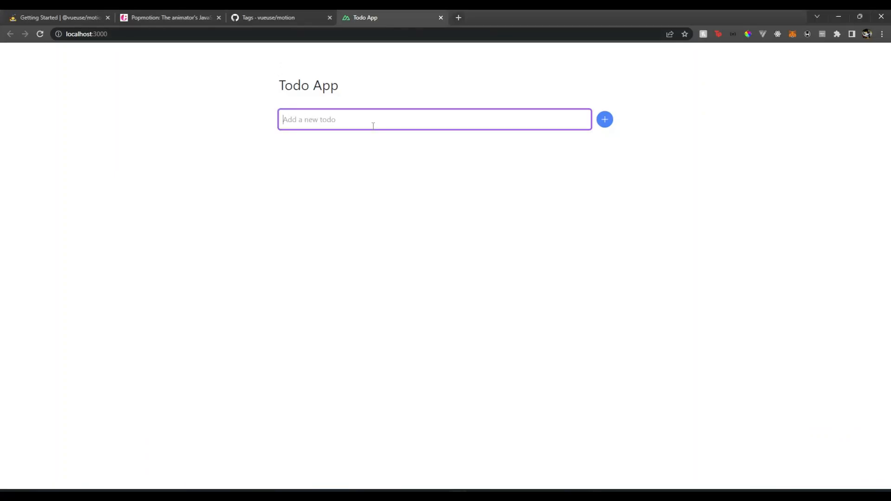
Step: Add three todos one after another: 'react', 'learn next' and 'eqeqw'
type("react")
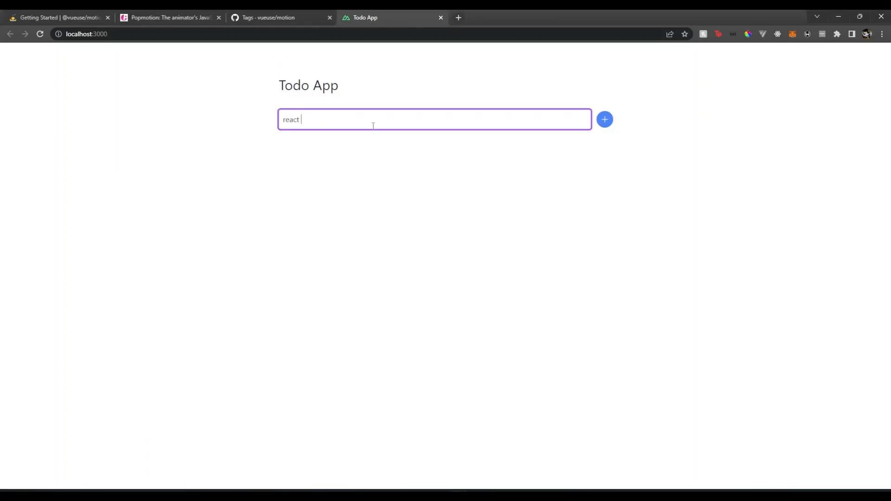
left_click(605, 120)
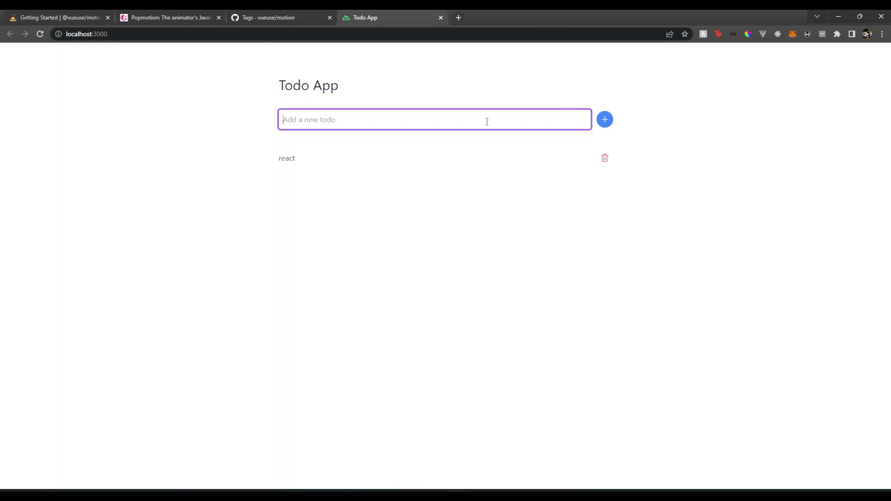
type("learn nea")
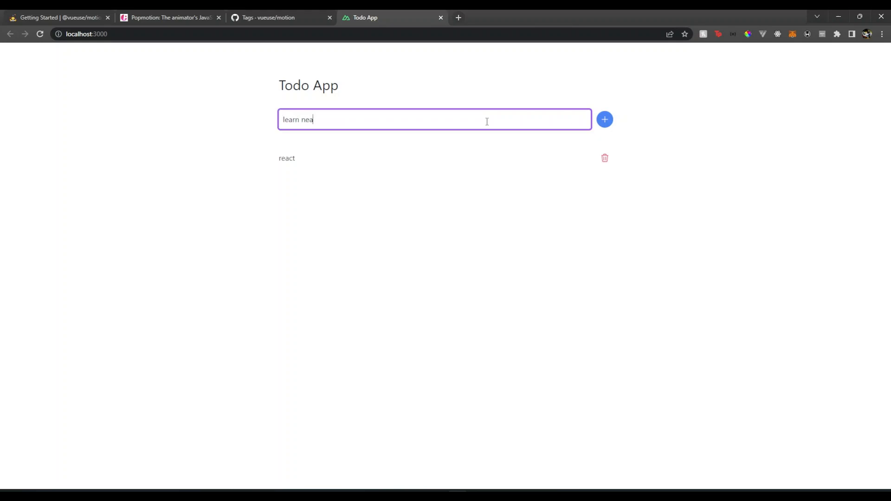
type("xt")
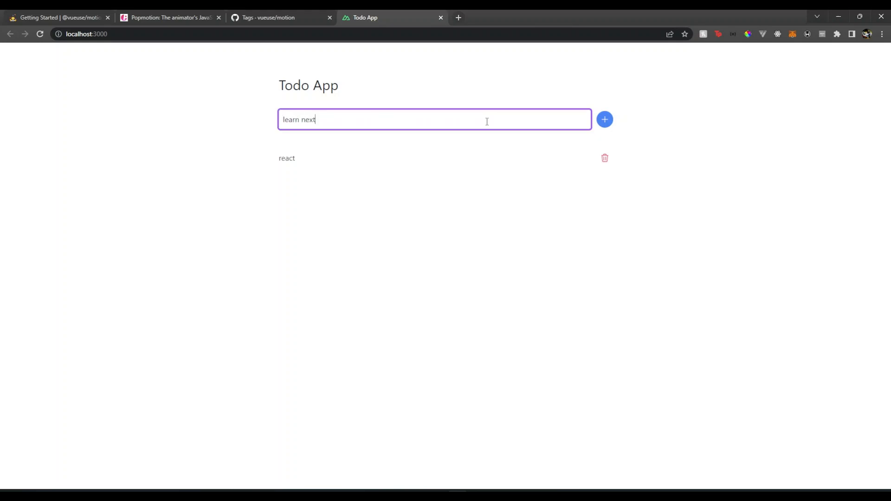
left_click(604, 120)
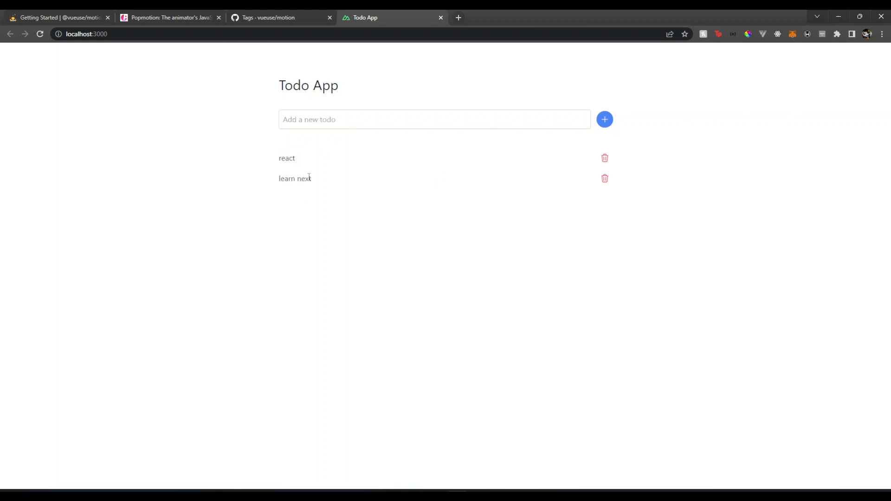
type("eqeqw")
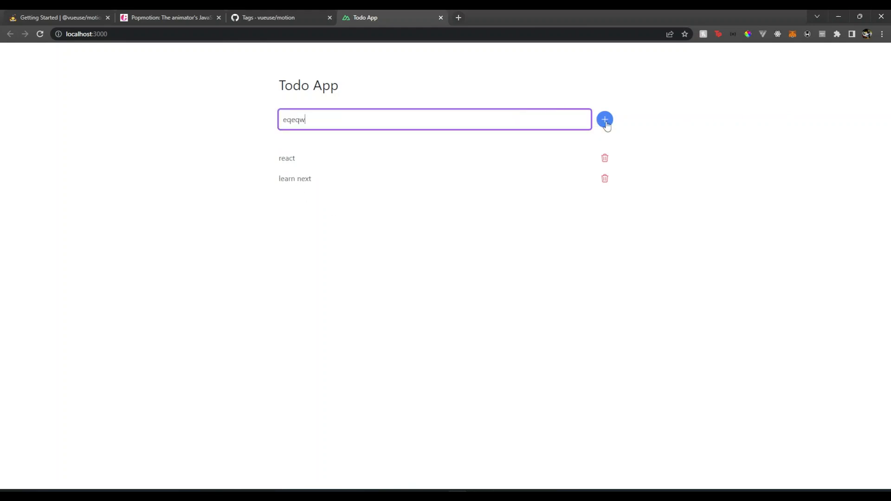
left_click(605, 120)
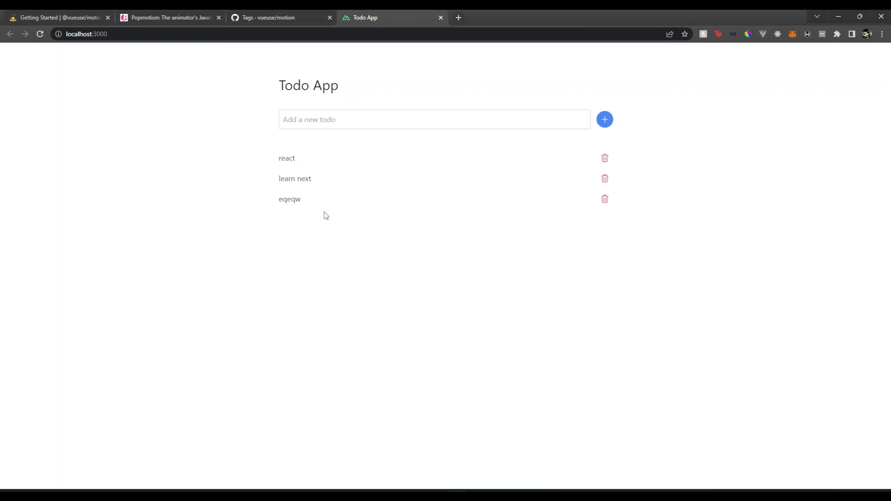
mouse_move(378, 188)
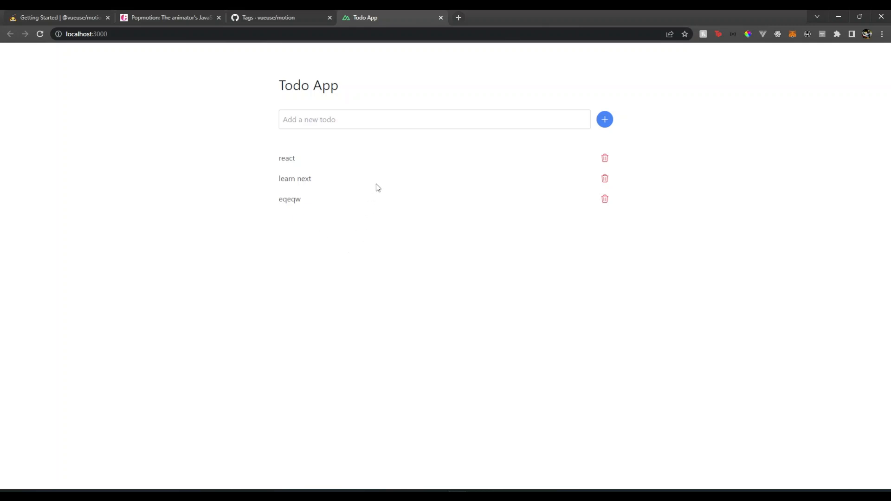
mouse_move(351, 161)
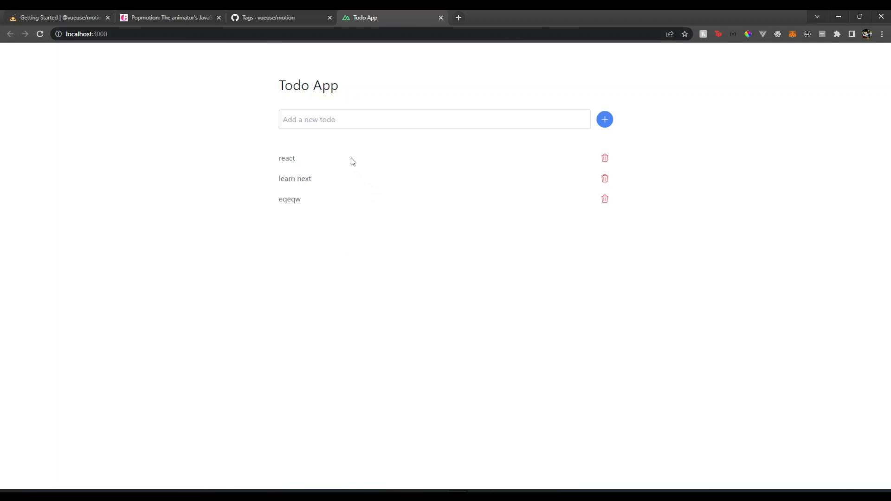
left_click(60, 17)
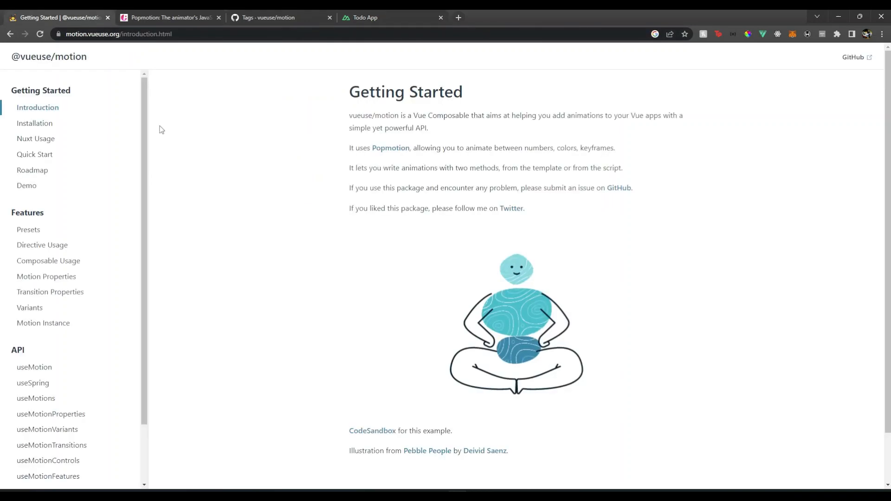
mouse_move(301, 225)
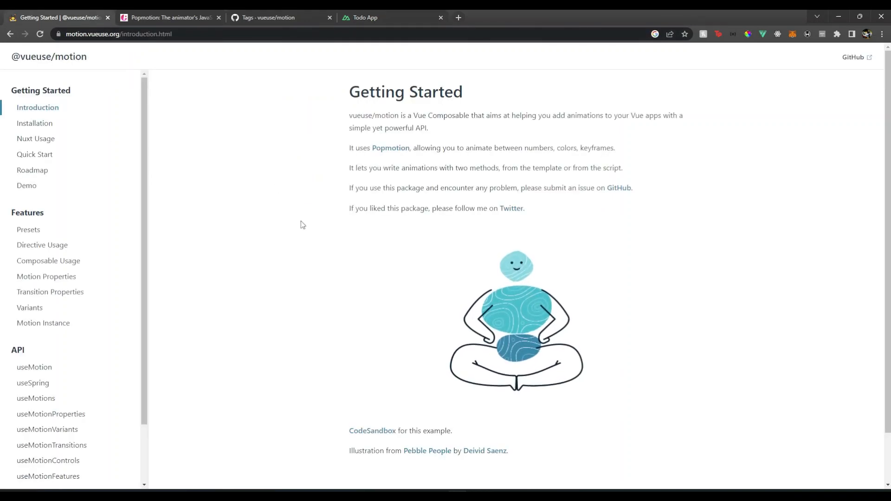
mouse_move(409, 162)
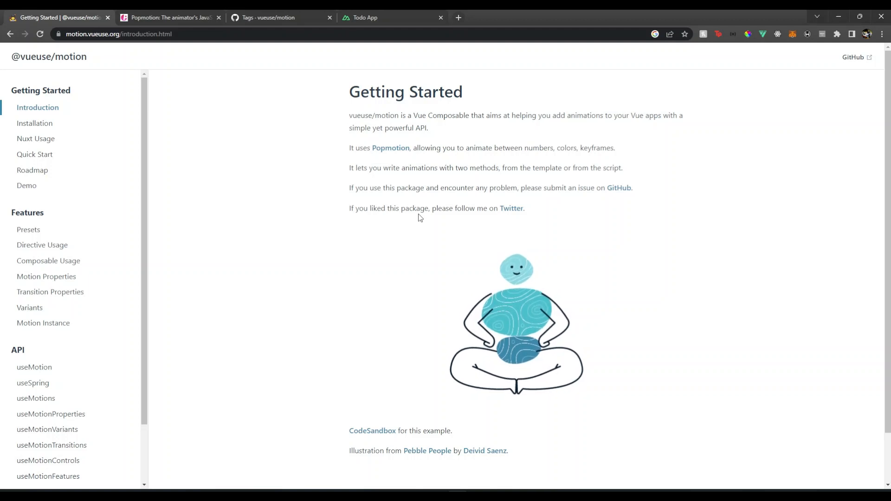
mouse_move(310, 273)
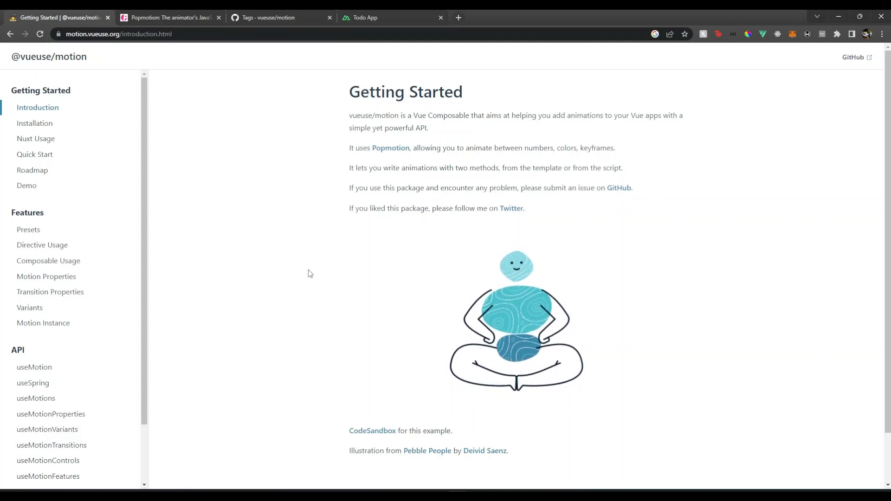
mouse_move(221, 118)
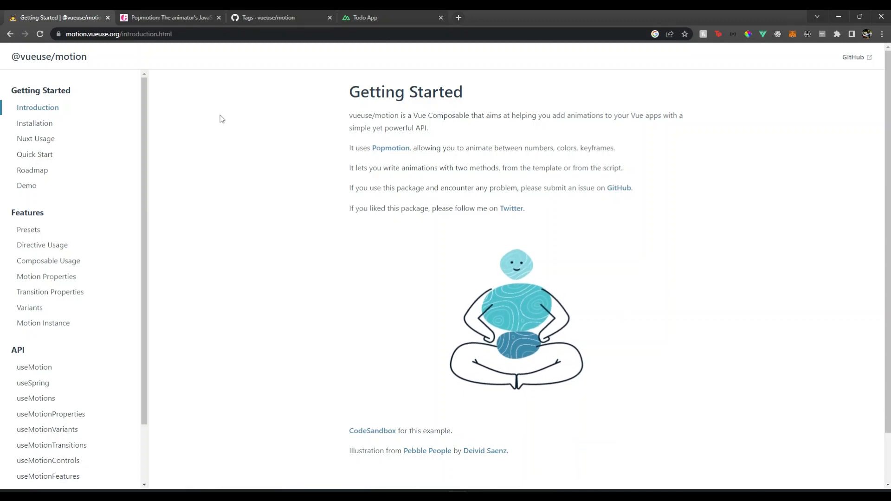
left_click(168, 16)
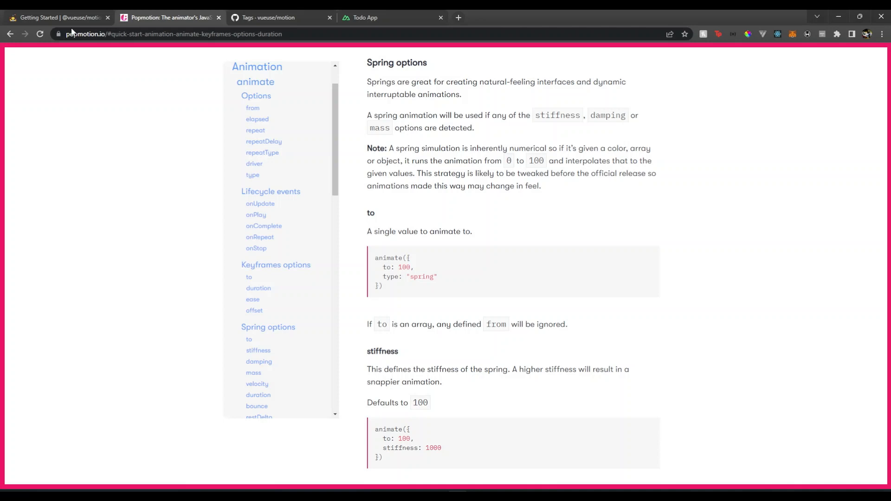
left_click(57, 18)
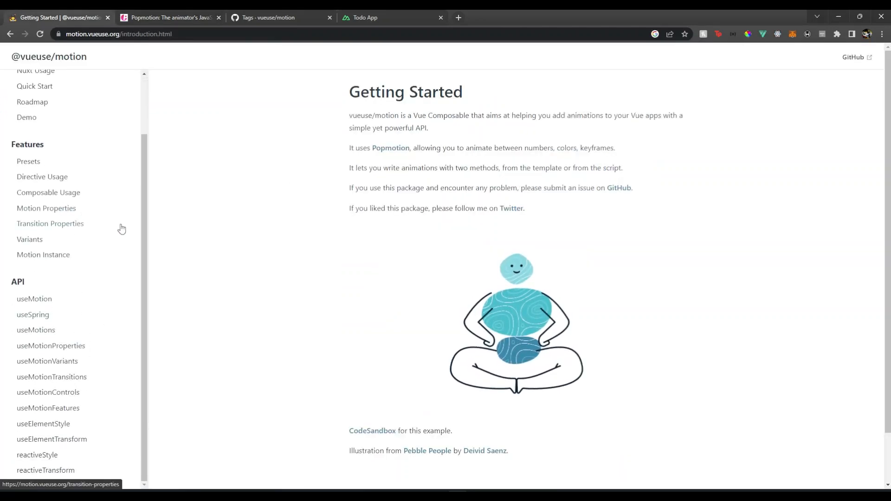
scroll("up", 3)
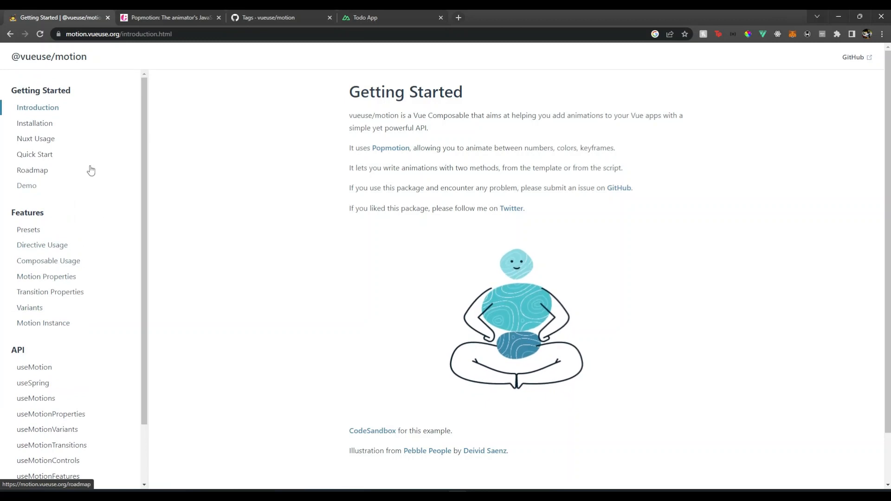
mouse_move(40, 147)
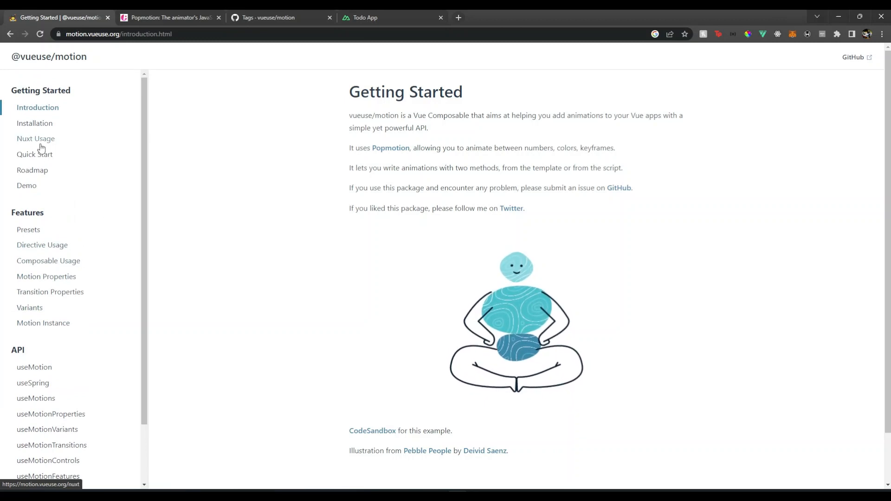
Step: Read the Nuxt Usage page's directives config, then go to Installation with the pnpm install command
left_click(35, 138)
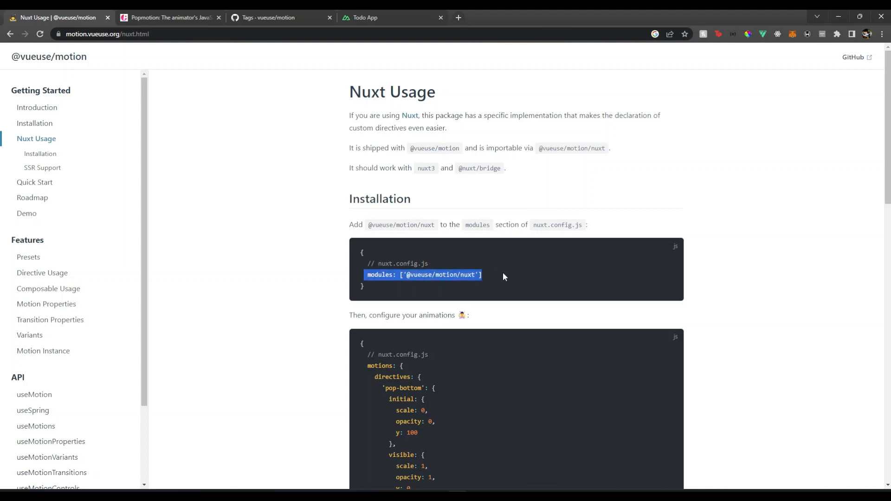
scroll("down", 3)
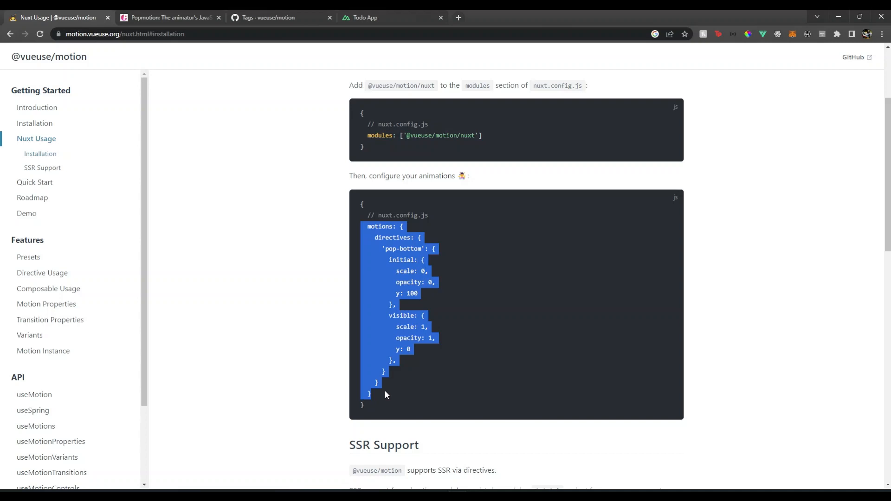
double_click(392, 237)
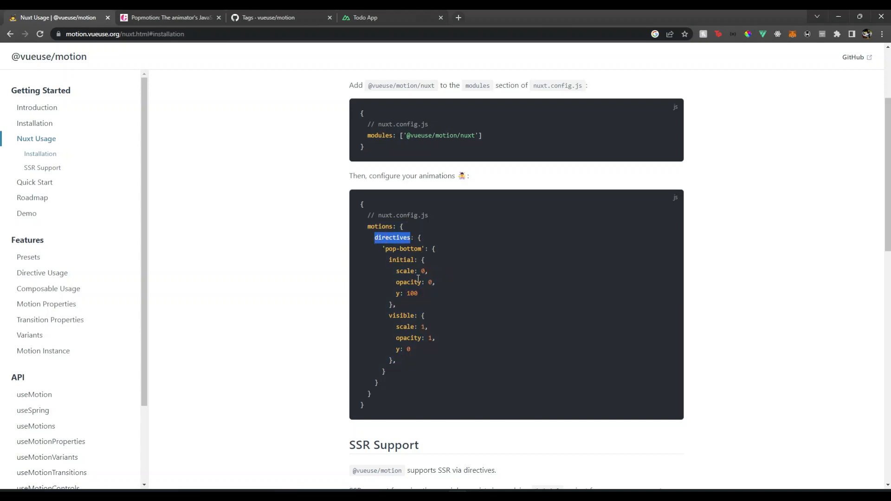
scroll("up", 3)
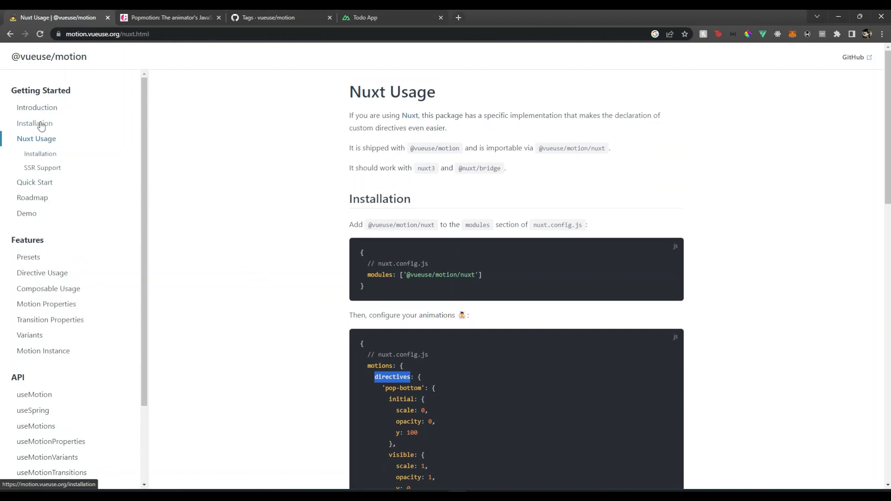
left_click(35, 124)
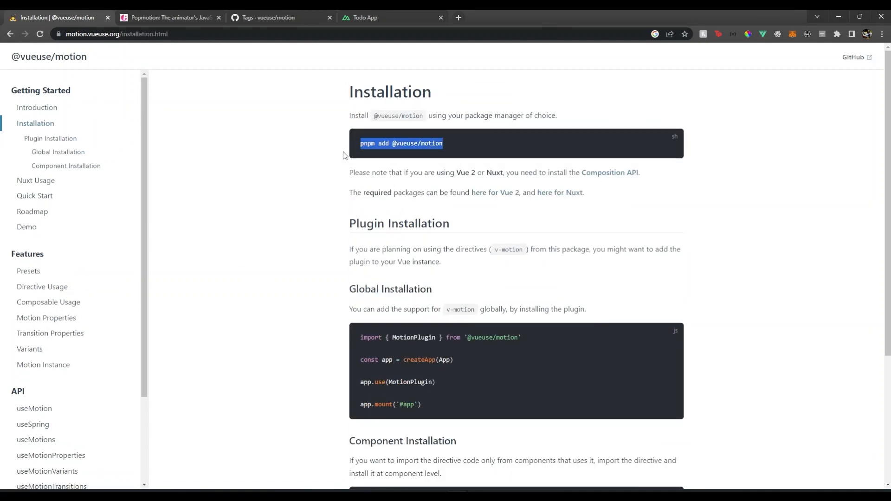
mouse_move(461, 158)
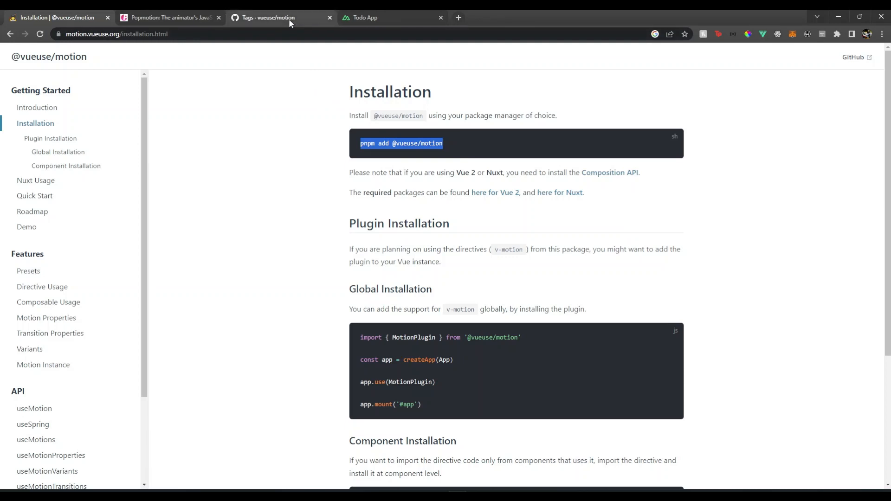
Step: From the GitHub tags list, open the v2.0.0-beta.27 release and select its version name
left_click(267, 16)
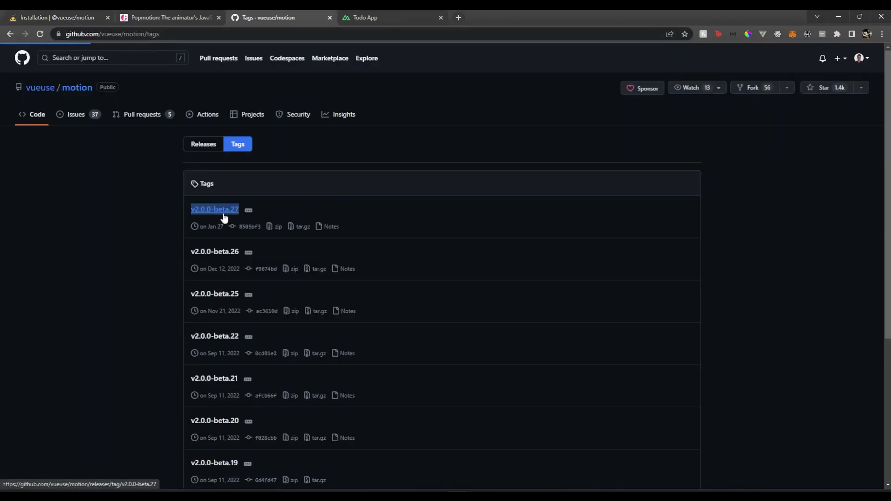
left_click(214, 209)
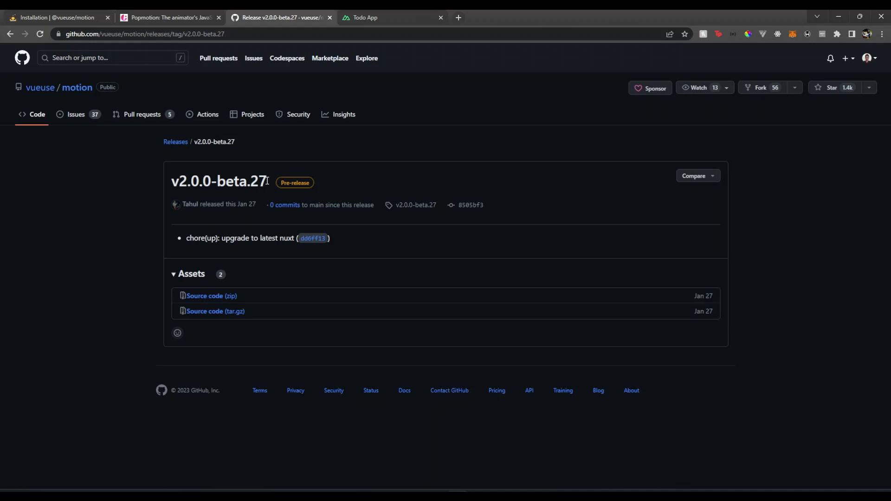
double_click(218, 181)
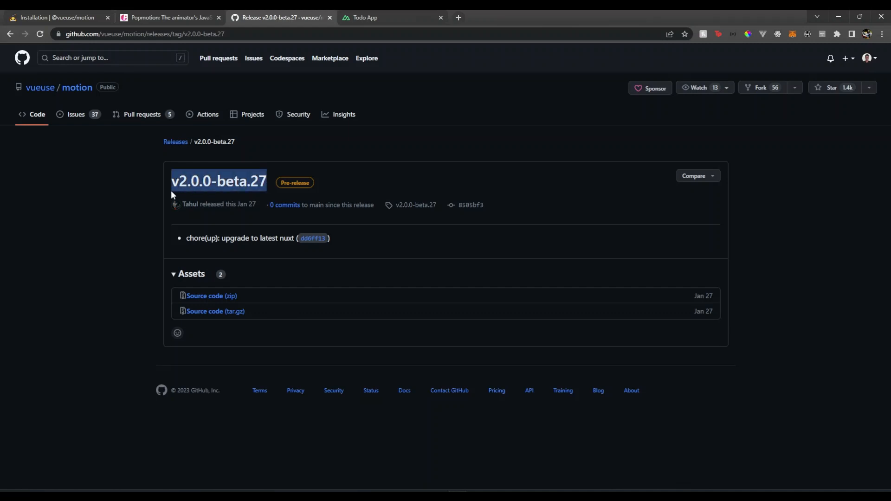
mouse_move(428, 263)
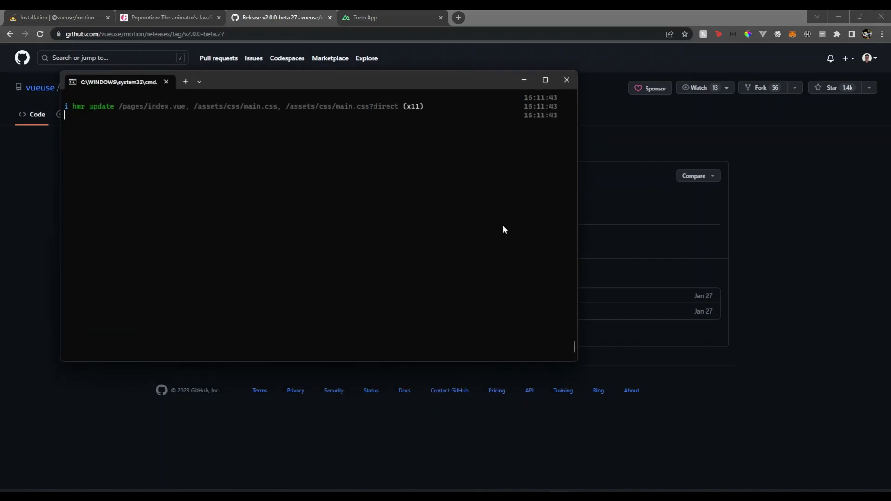
type("ndemo>")
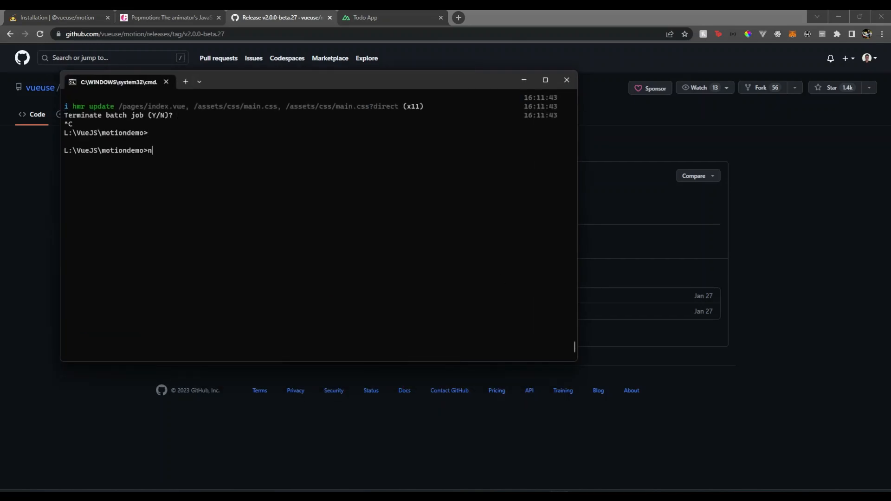
type("npm i @")
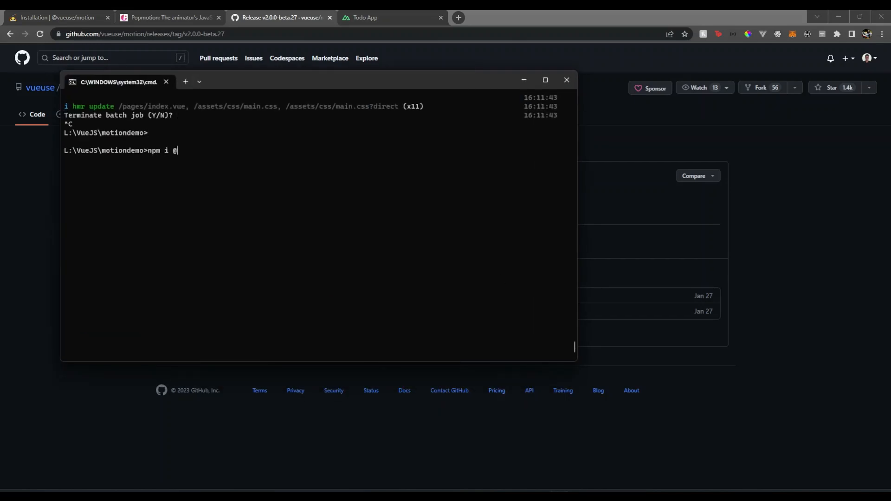
type("vueuse/")
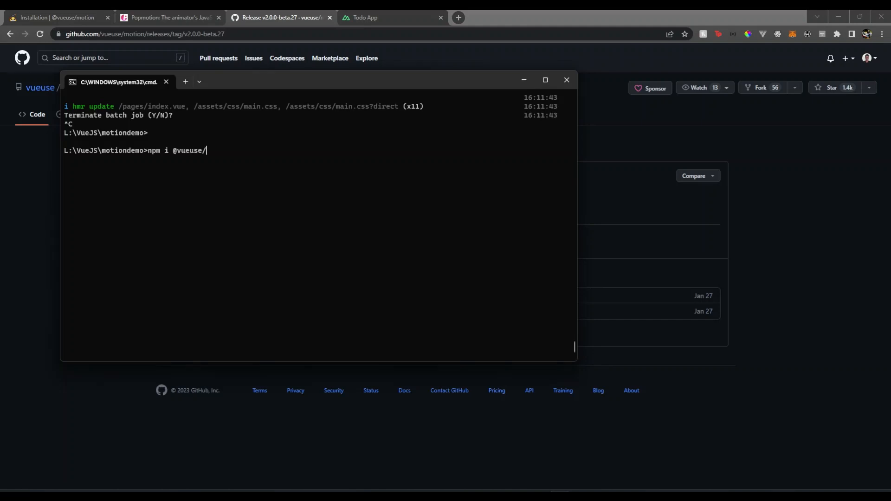
type("motion@")
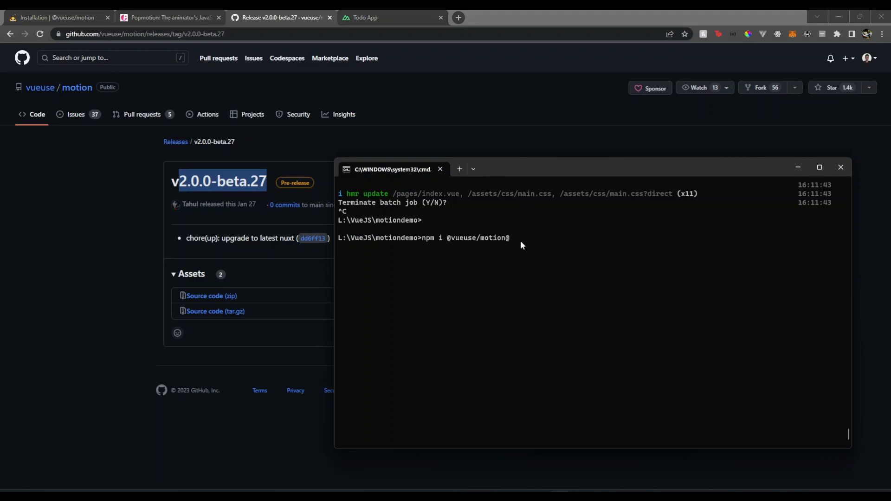
key("Return")
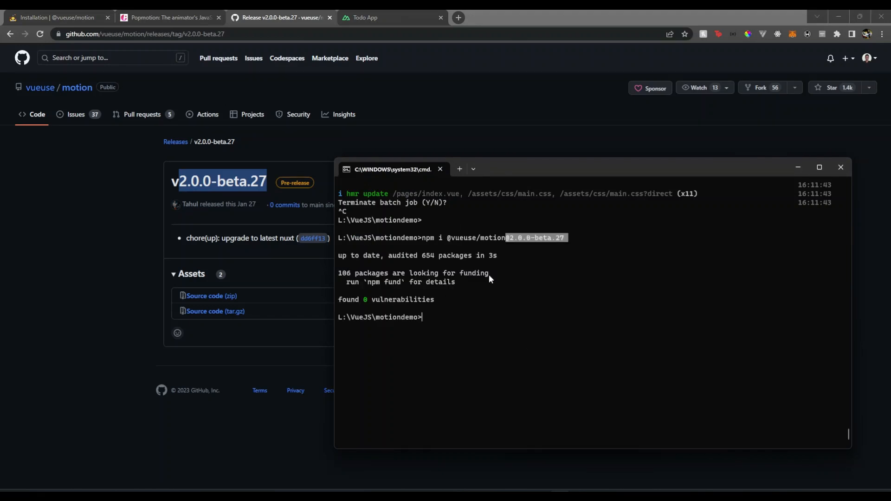
mouse_move(305, 189)
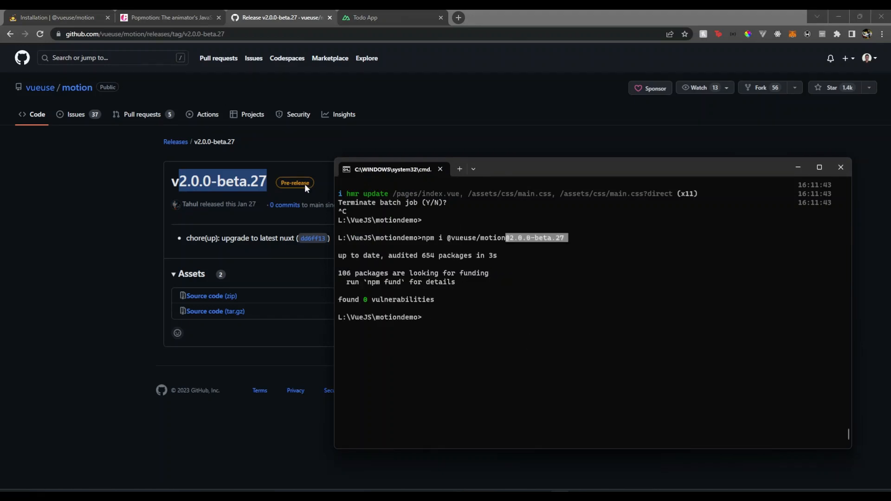
type("npm run")
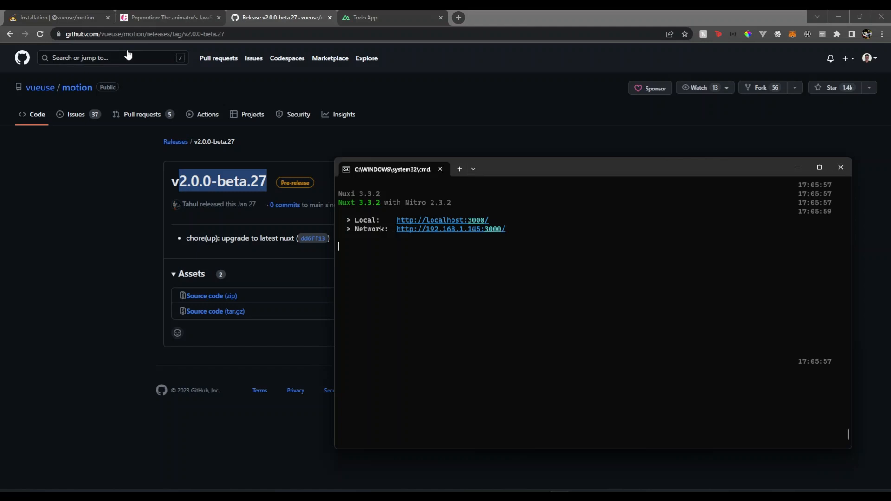
Step: In pages/index.vue, add a v-motion directive to the todo list <li> element
left_click(56, 17)
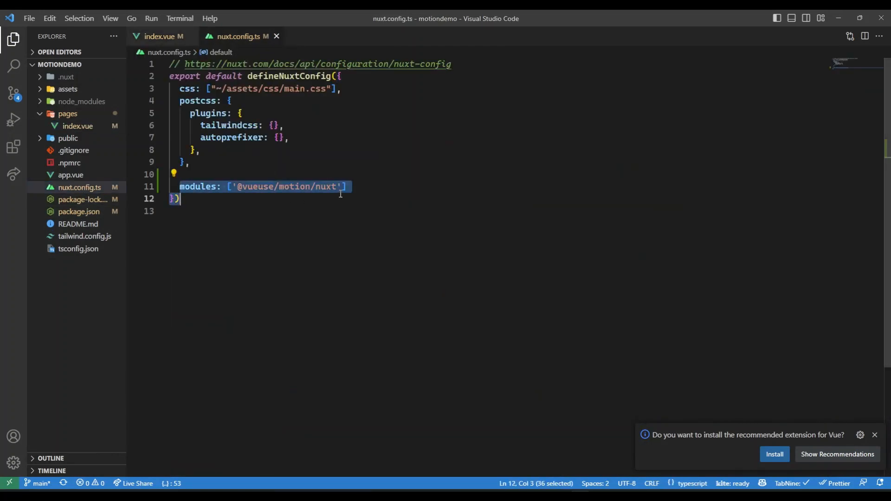
left_click(161, 36)
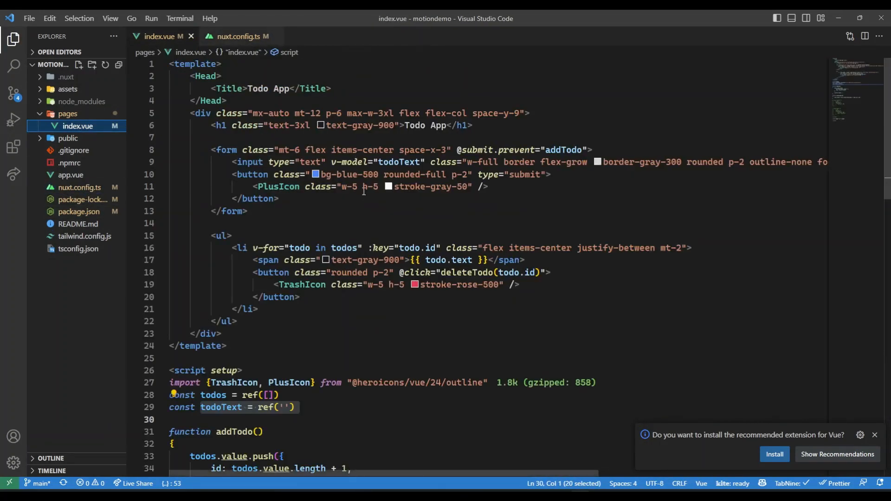
scroll("down", 3)
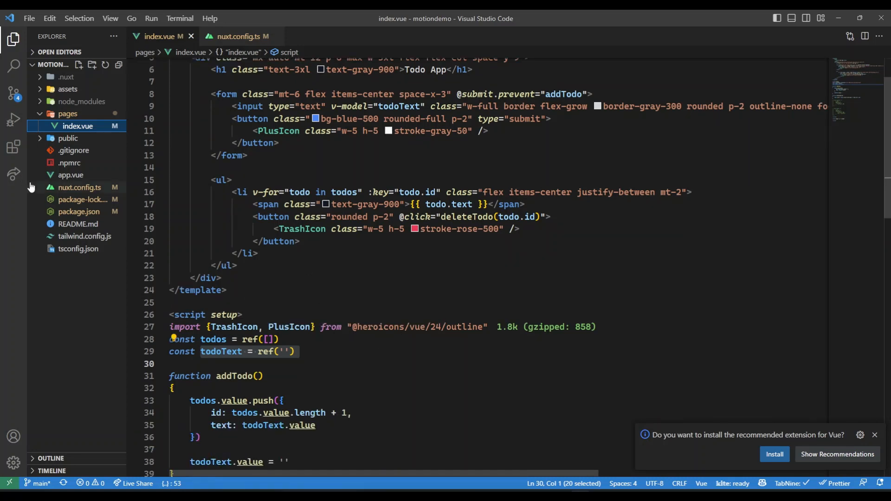
scroll("up", 3)
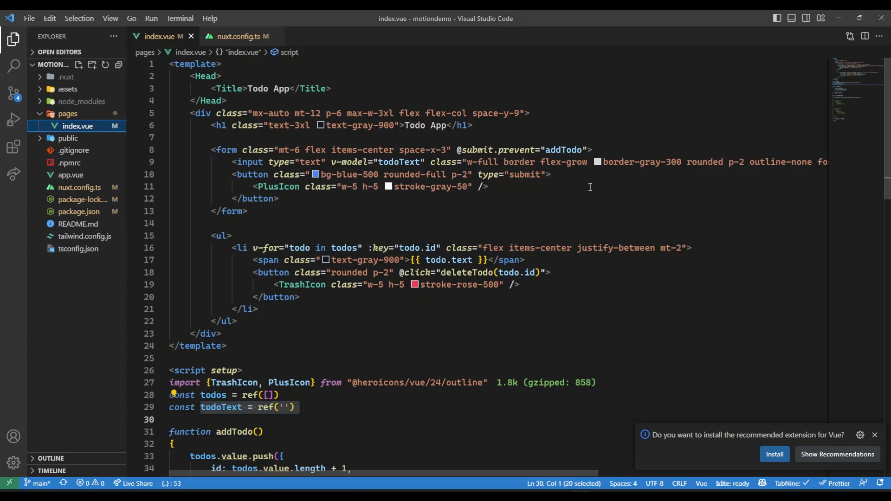
mouse_move(259, 271)
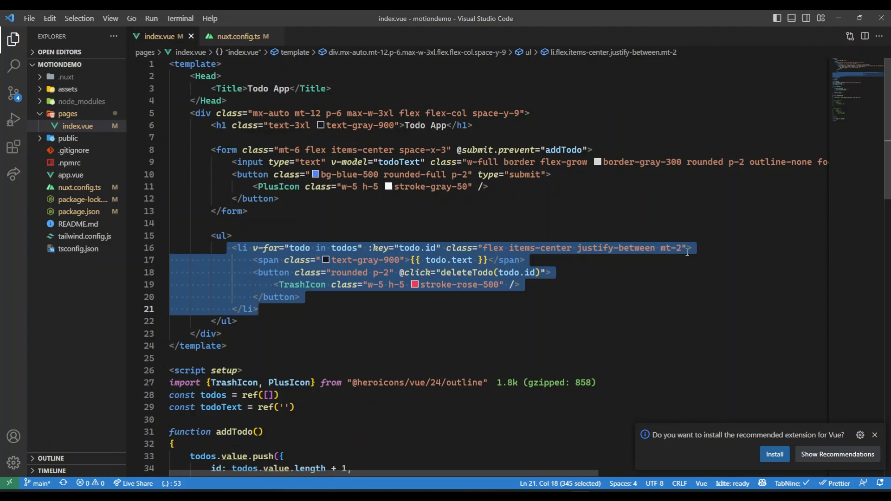
type("v-mo")
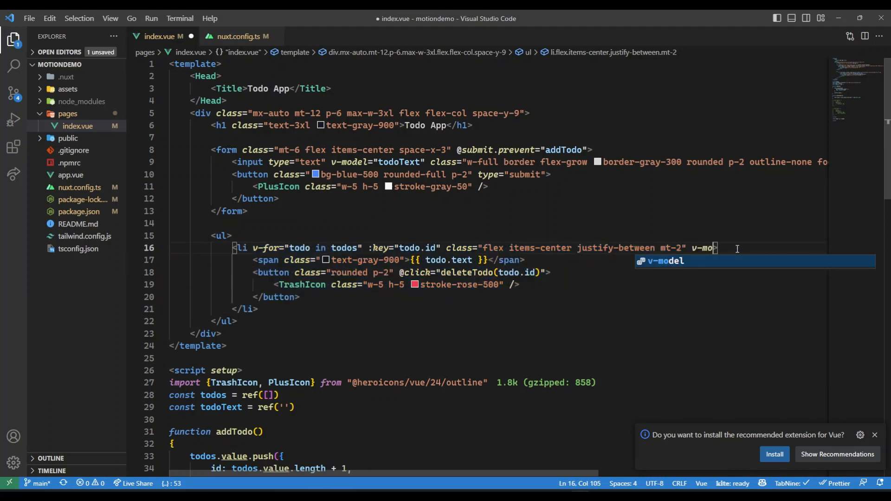
type("tion")
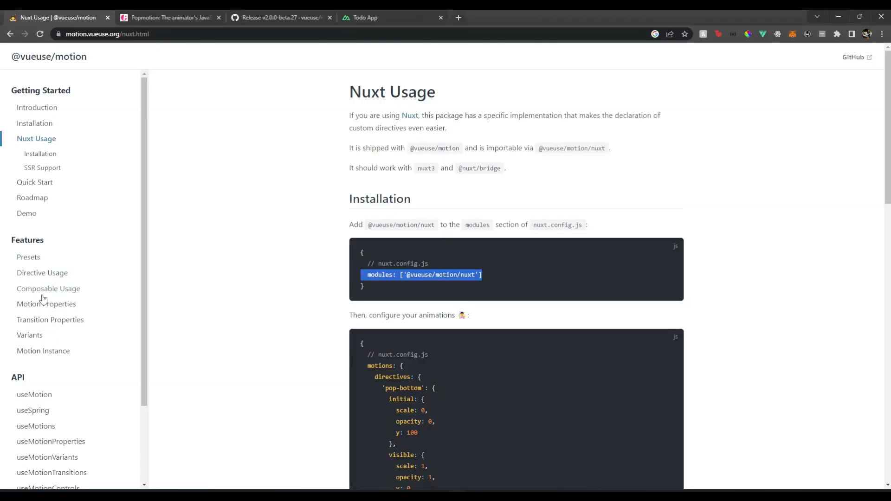
Step: Browse the Presets page, noting v-motion-fade-visible-once, then go to Transition Properties
left_click(28, 256)
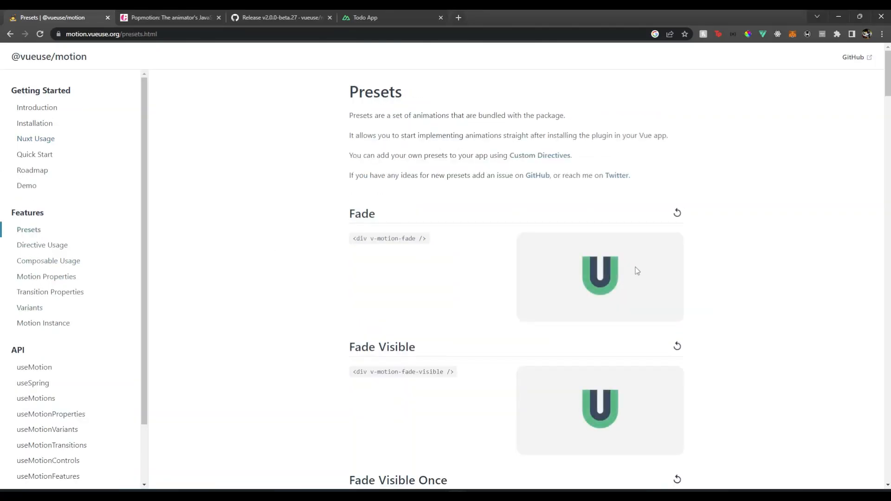
scroll("down", 3)
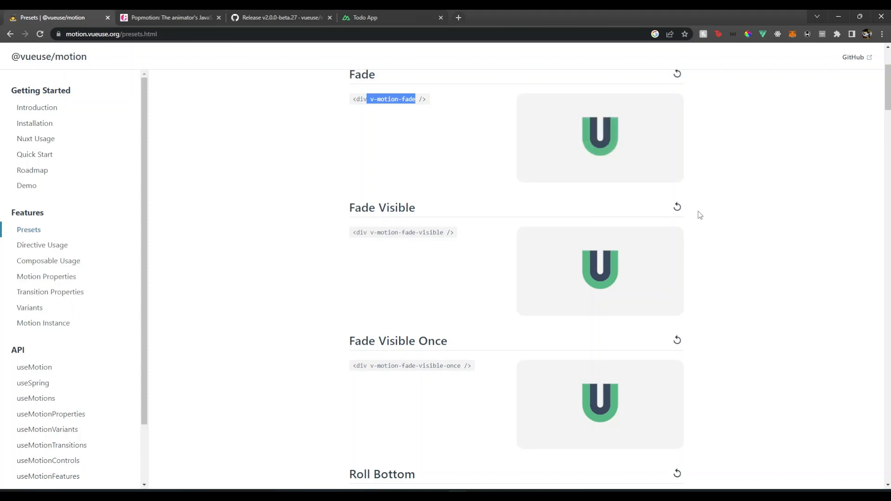
scroll("down", 3)
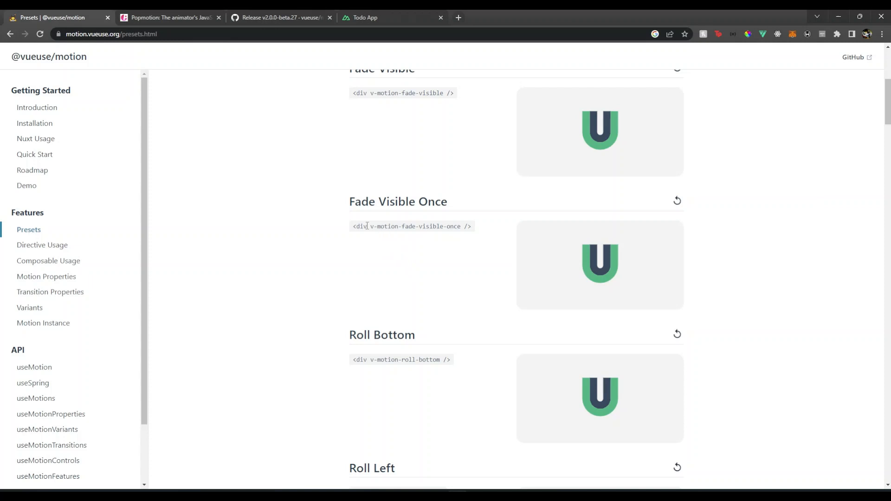
double_click(414, 227)
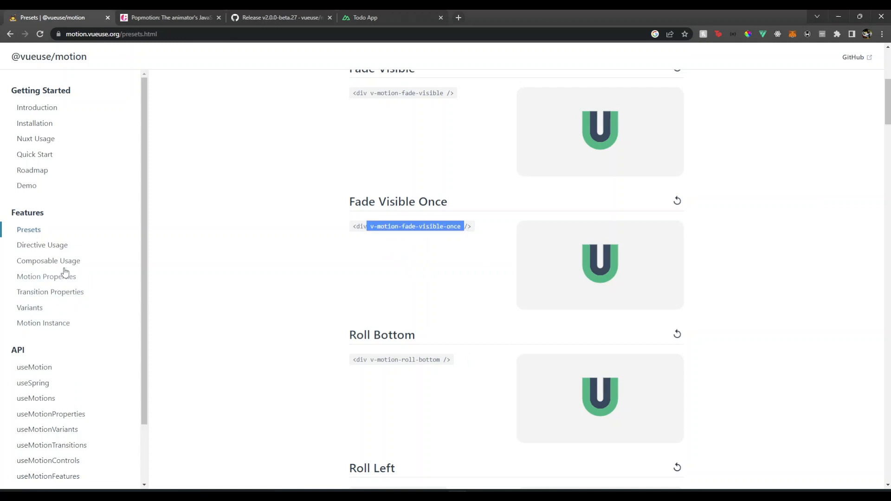
mouse_move(50, 292)
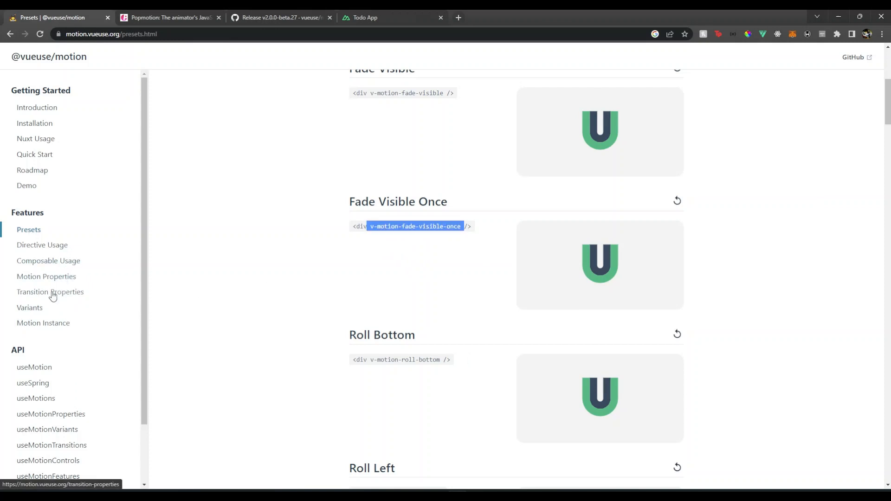
left_click(50, 292)
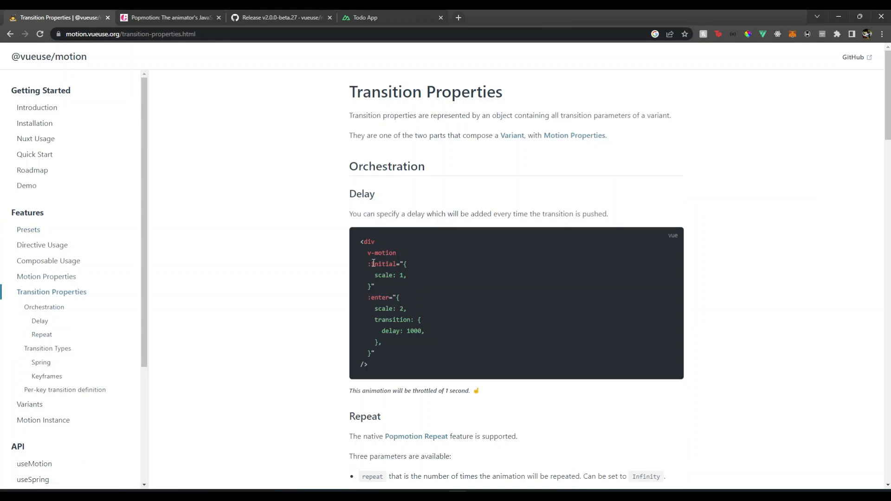
Step: Read the Transition Properties delay and repeat examples, then go to Motion Properties
double_click(385, 264)
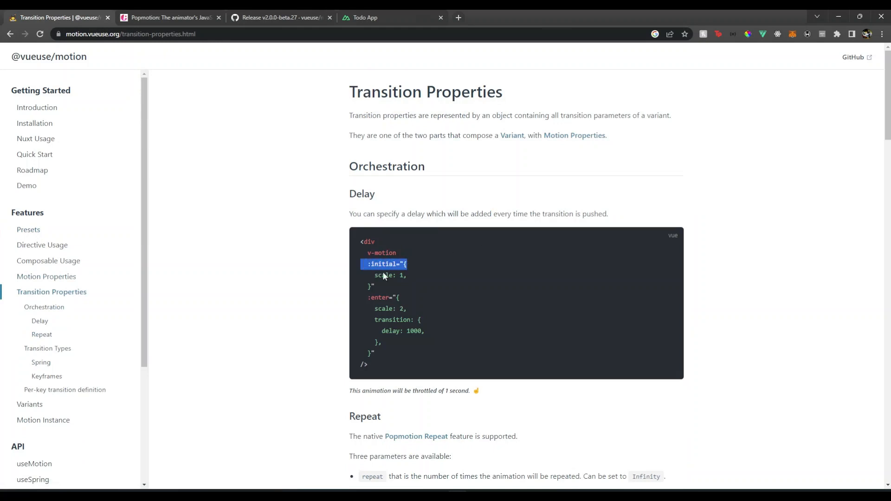
mouse_move(371, 249)
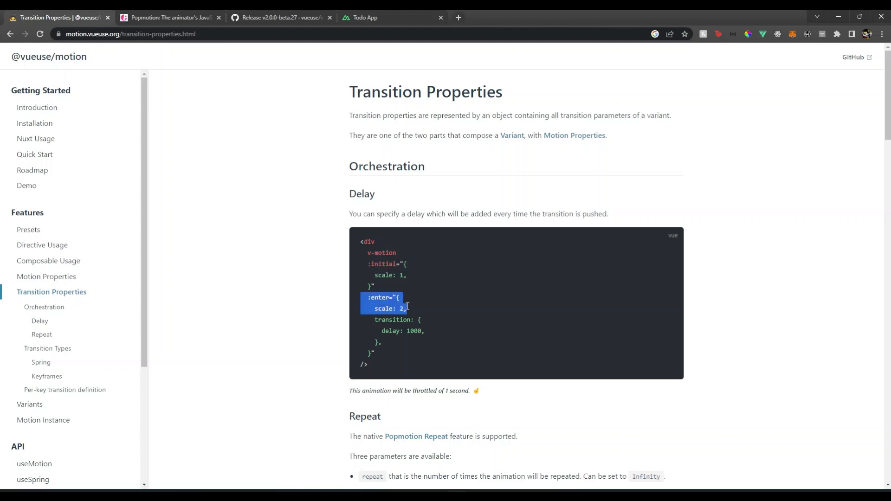
mouse_move(465, 291)
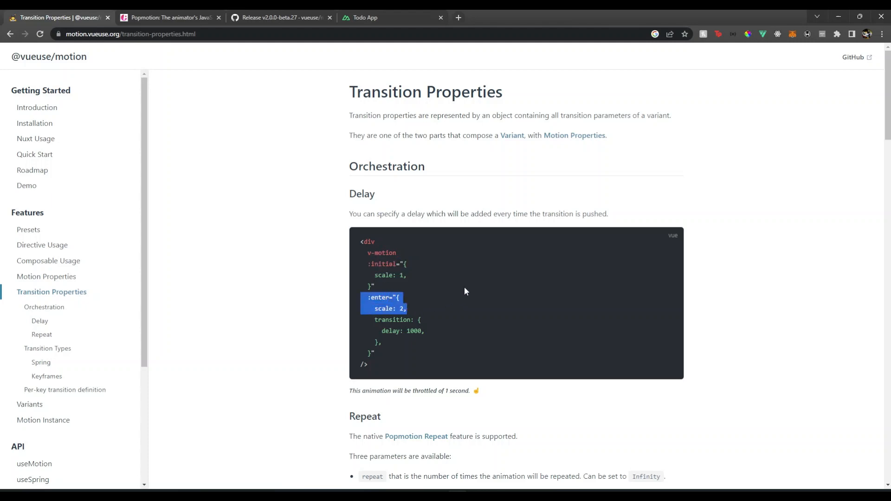
mouse_move(423, 225)
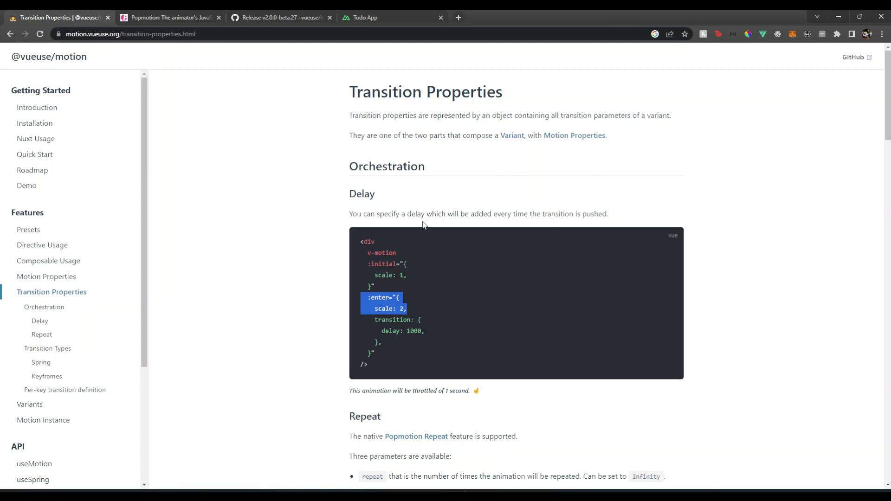
scroll("down", 3)
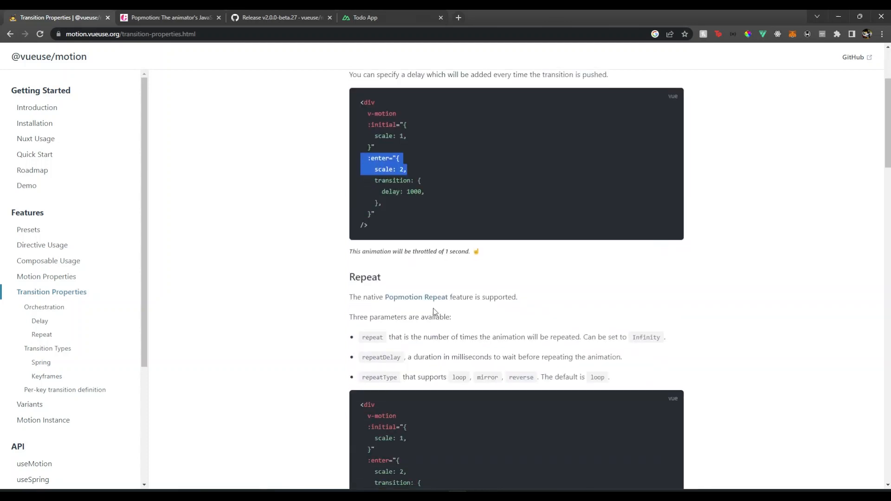
scroll("down", 3)
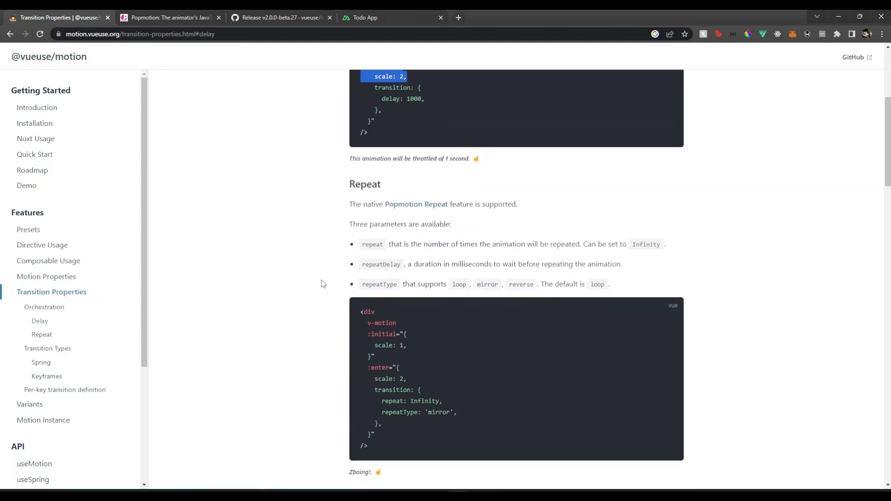
mouse_move(57, 253)
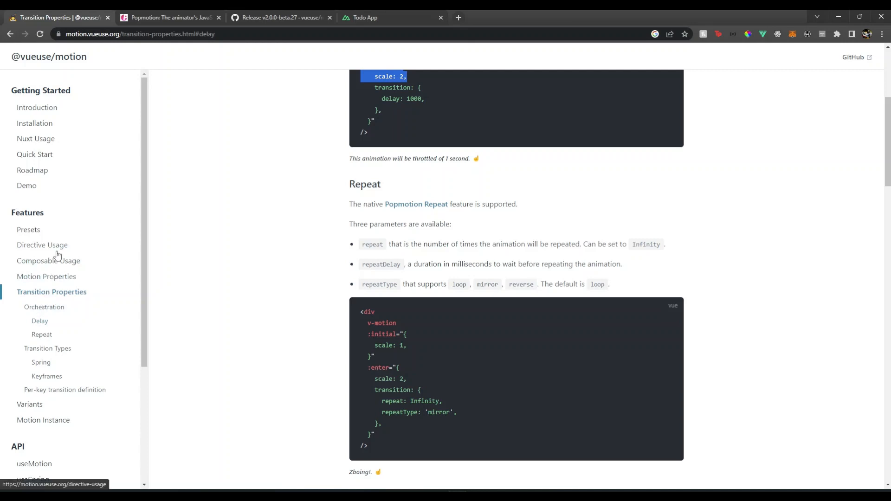
left_click(47, 276)
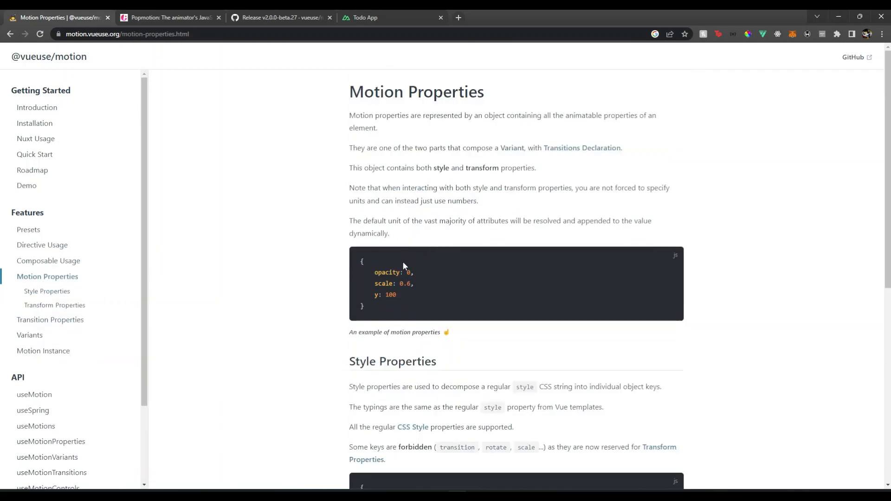
Step: Read the Directive Usage variant props and initial opacity/y example, then return to Transition Properties
left_click(42, 245)
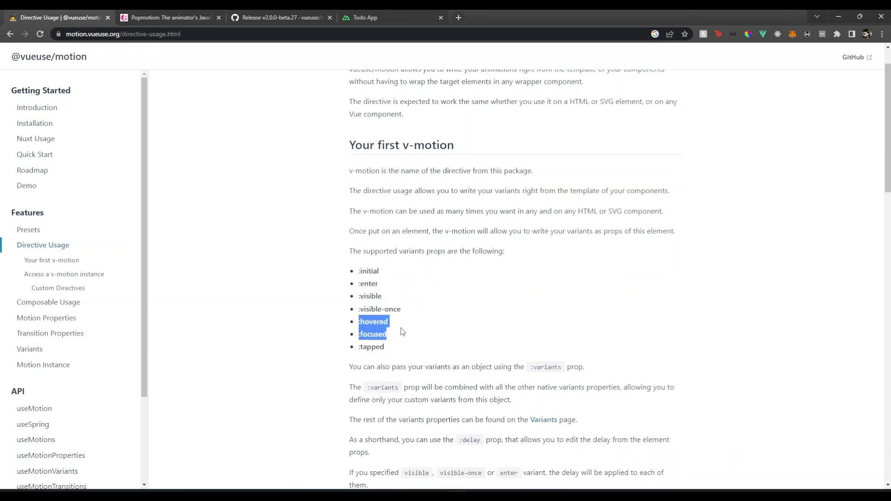
left_click(350, 350)
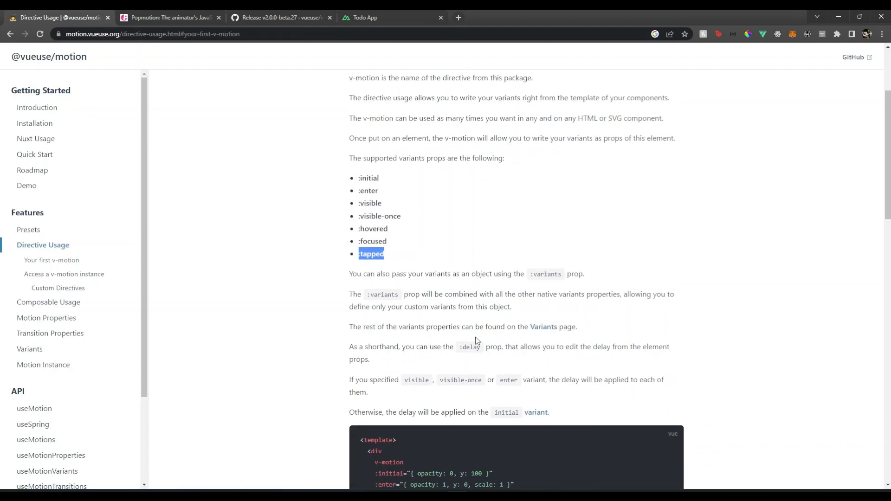
mouse_move(255, 408)
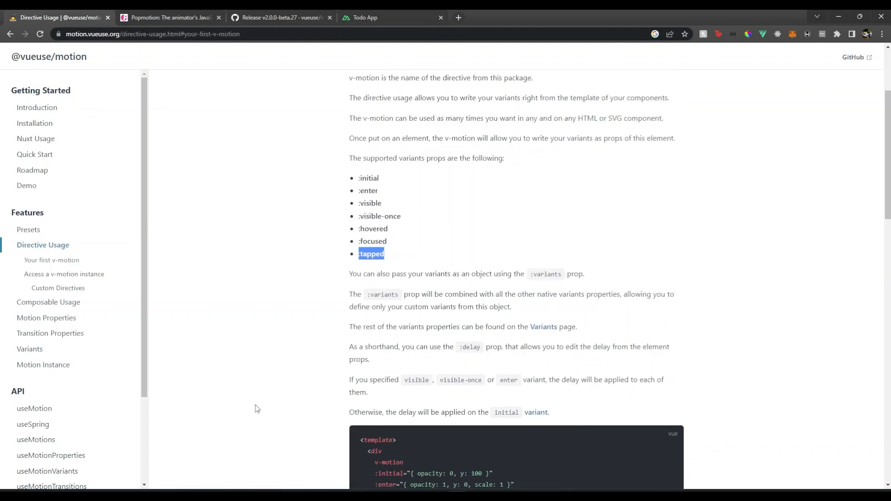
mouse_move(274, 379)
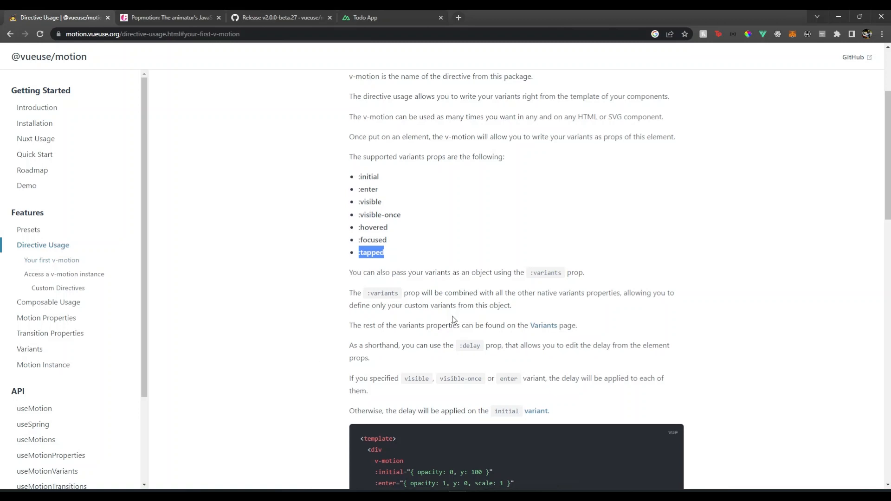
scroll("down", 3)
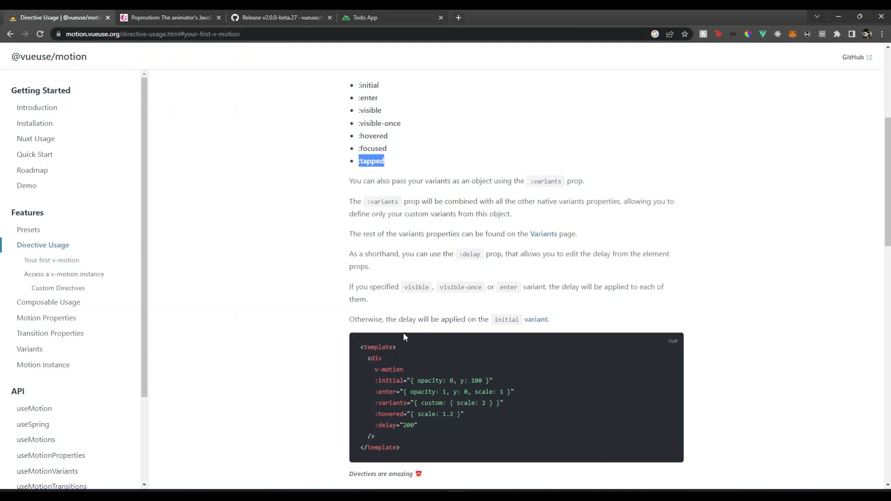
double_click(448, 381)
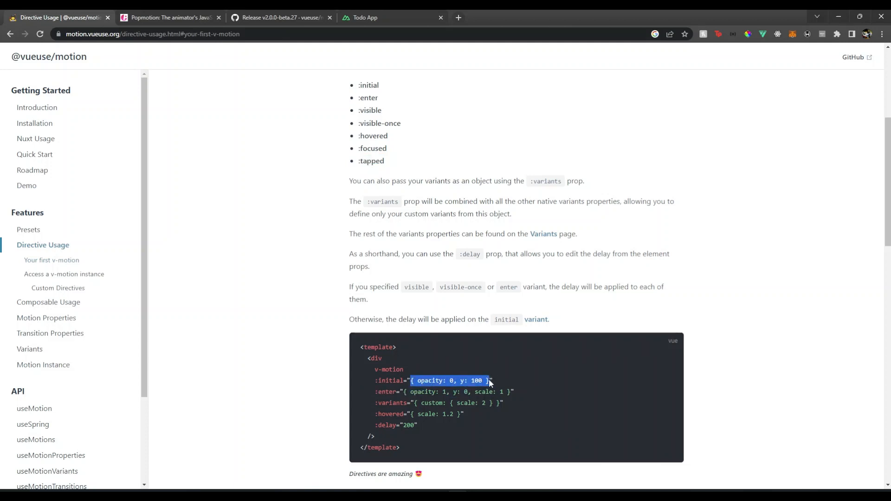
mouse_move(533, 379)
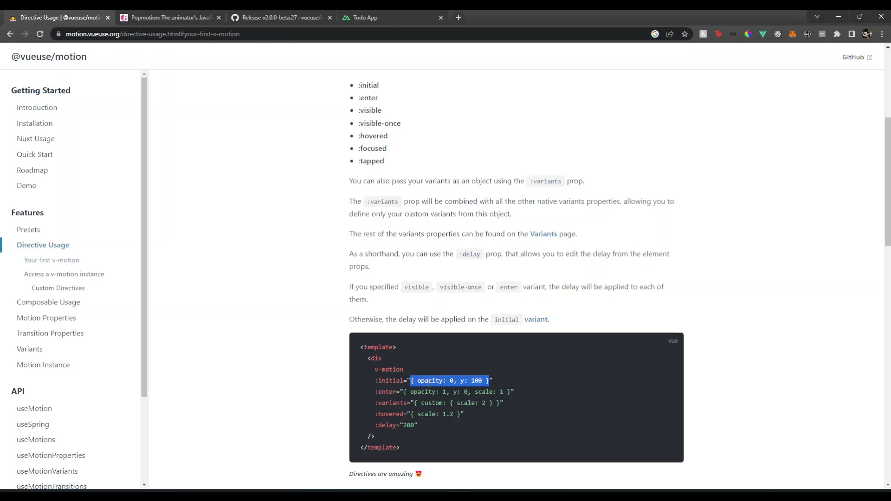
left_click(528, 365)
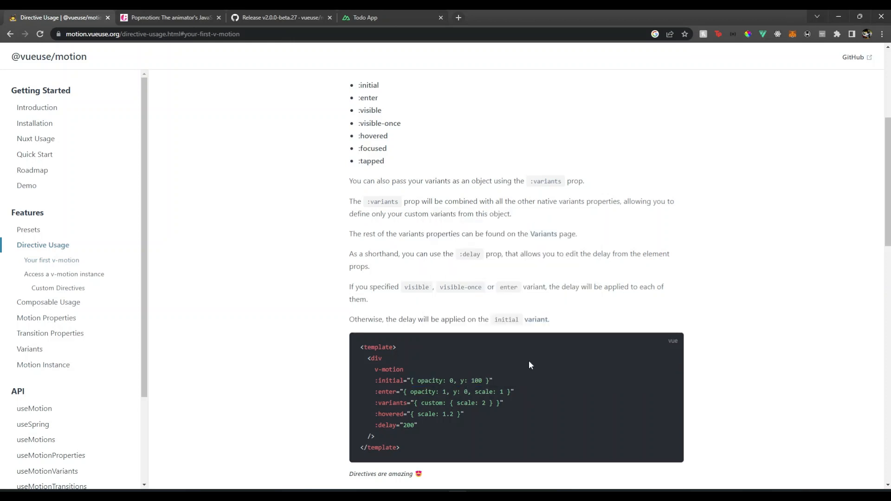
mouse_move(534, 379)
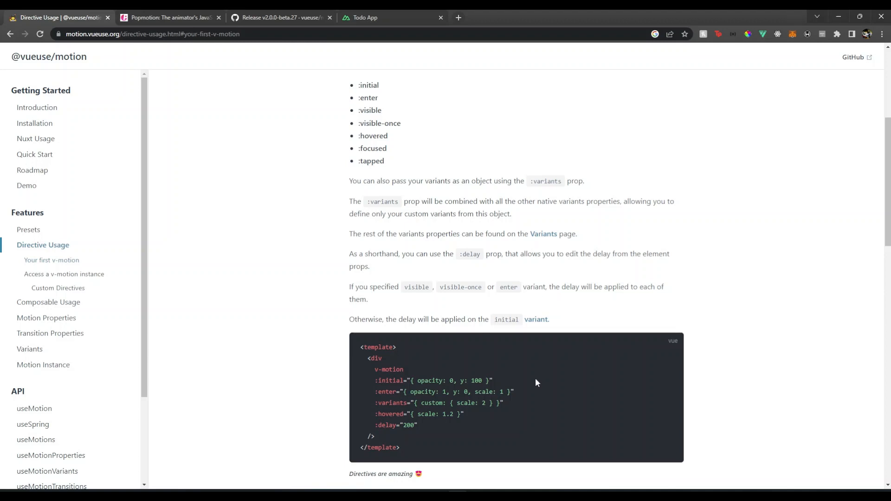
mouse_move(448, 425)
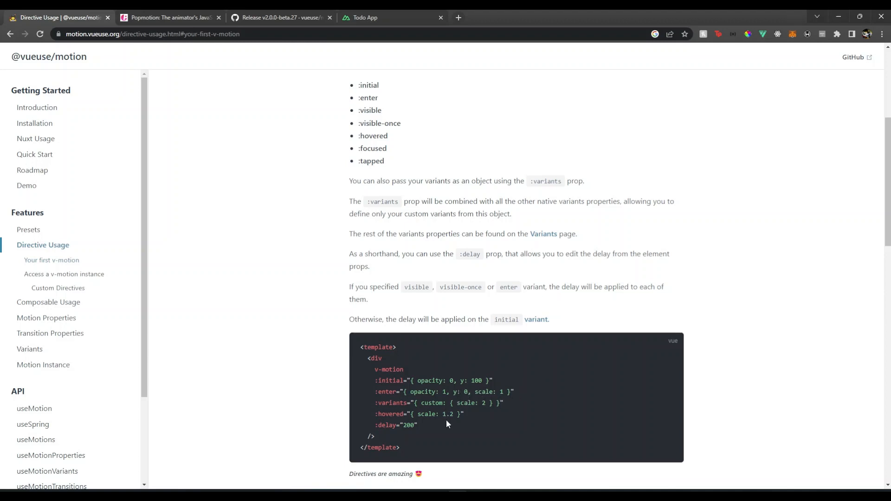
mouse_move(143, 436)
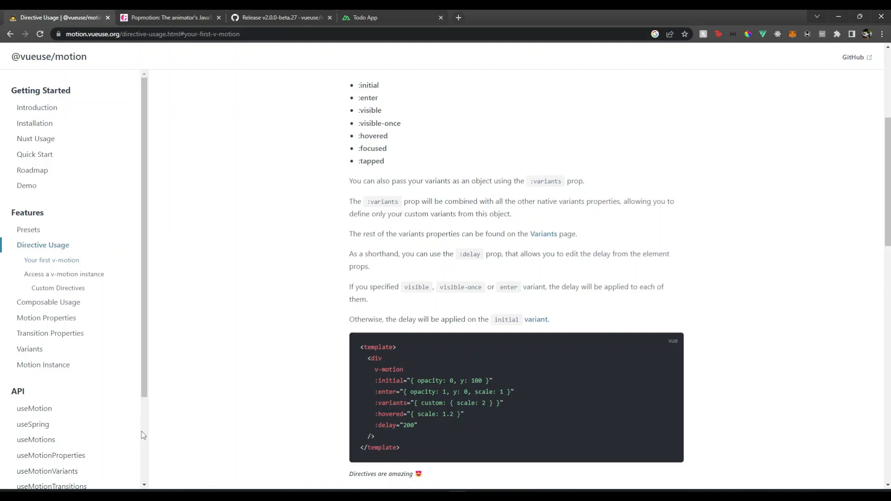
left_click(50, 333)
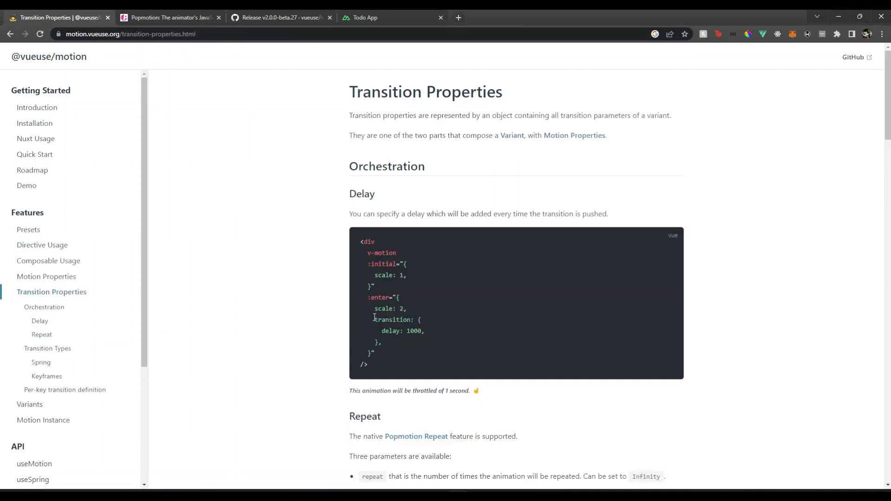
Step: Review the delay: 1000 example, then the per-key transition example with separate y delay and opacity duration
double_click(390, 331)
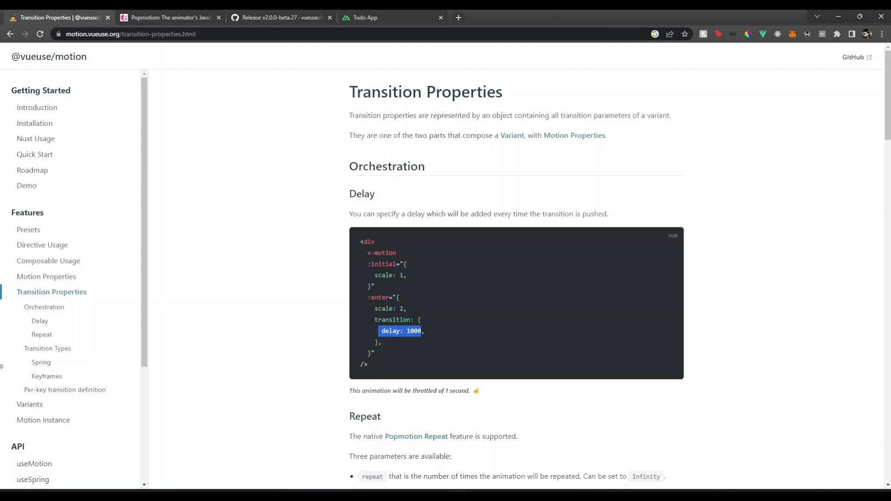
left_click(65, 389)
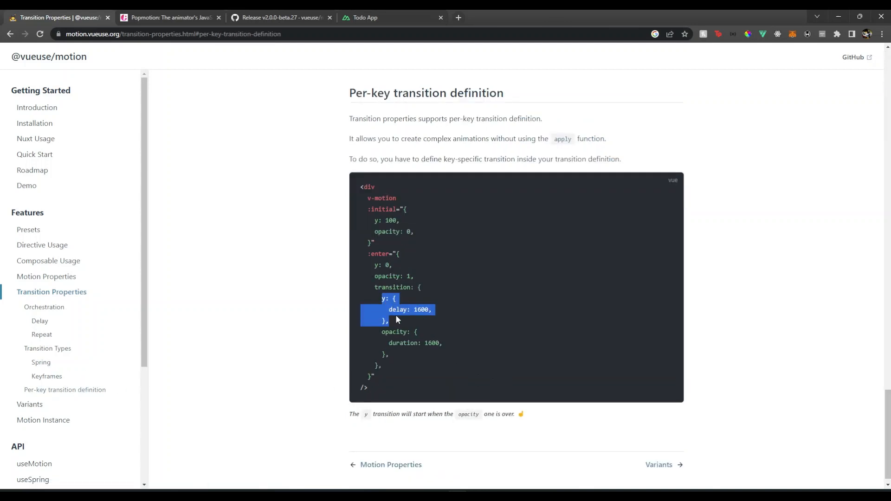
mouse_move(436, 339)
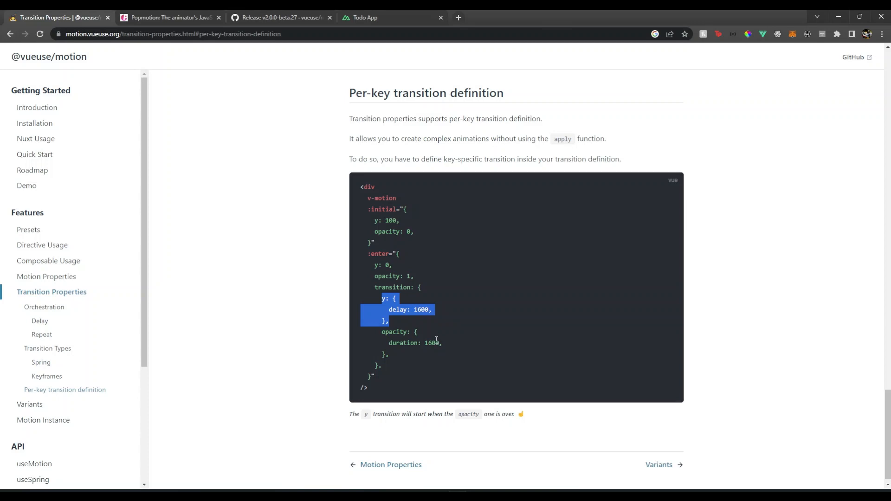
double_click(393, 331)
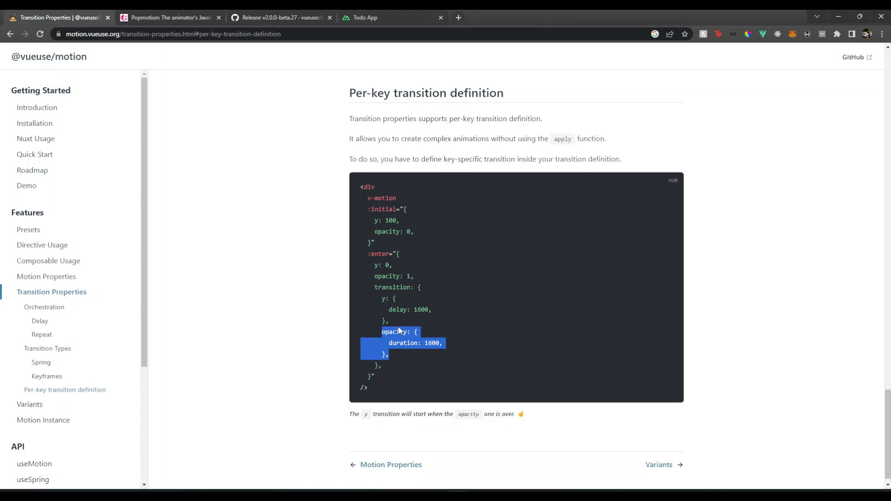
mouse_move(405, 323)
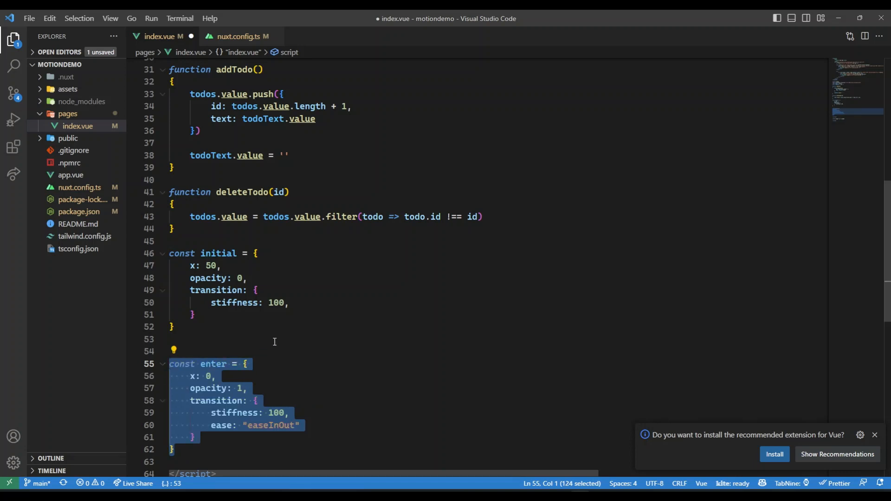
Step: Change the initial variant's x offset from 50 to -50 in index.vue and save
double_click(218, 254)
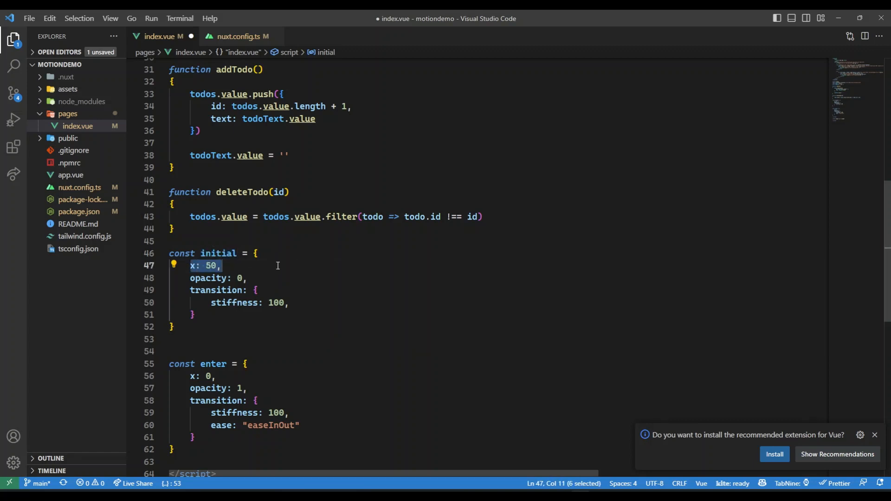
mouse_move(265, 315)
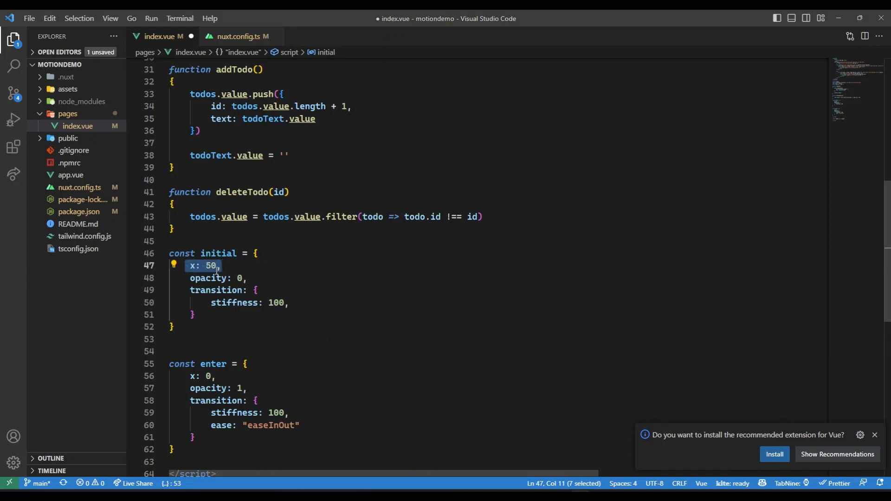
left_click(213, 265)
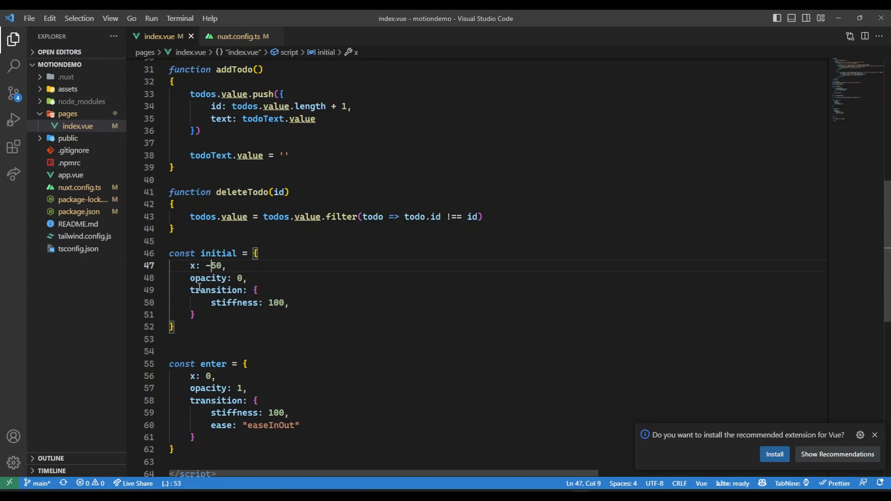
double_click(217, 278)
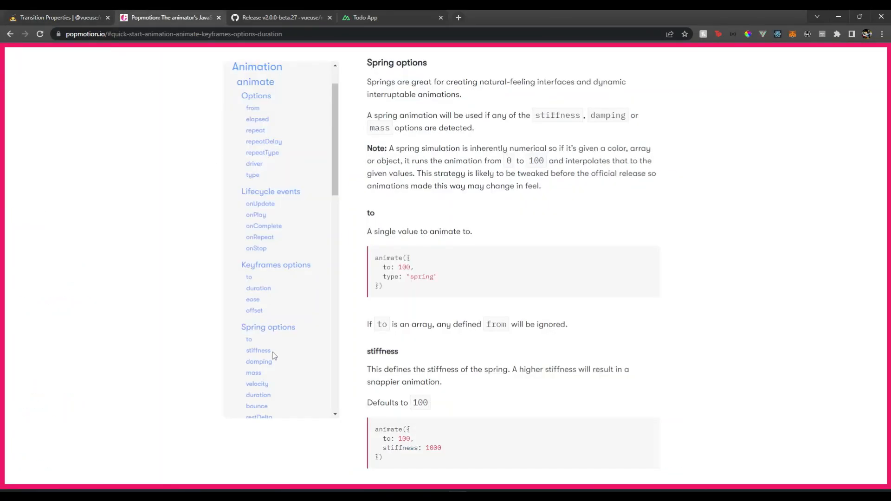
mouse_move(259, 350)
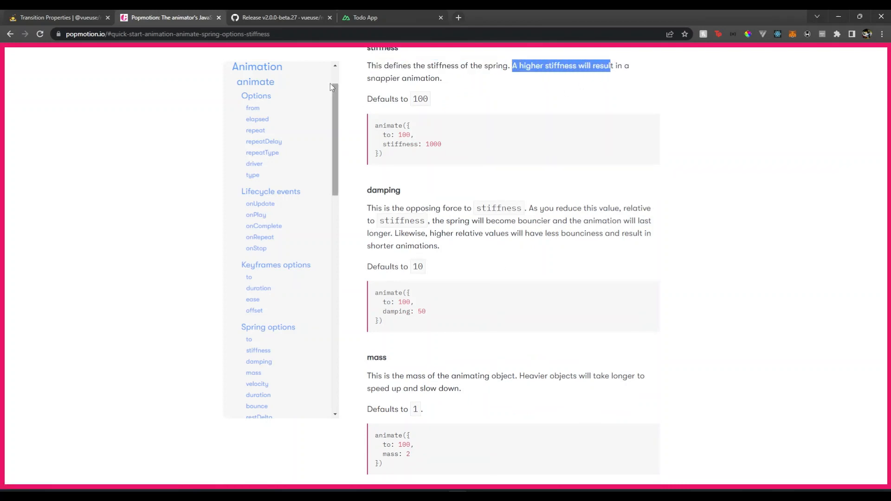
left_click(56, 18)
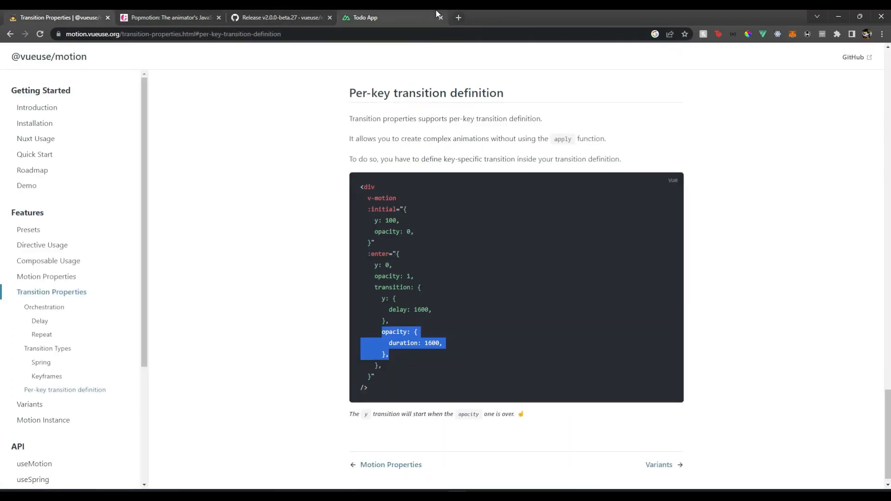
left_click(365, 17)
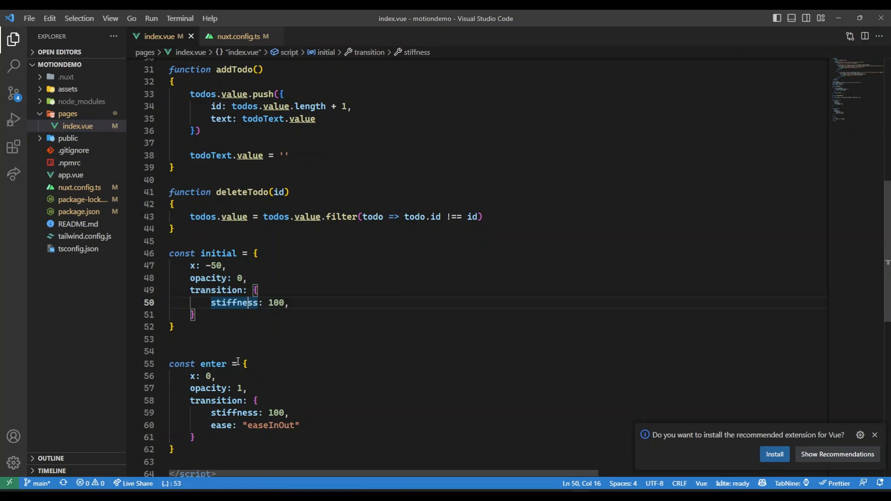
Step: Bind v-motion on the todo li with :initial="initial", :enter="enter" and a 200 delay, and save
scroll("up", 3)
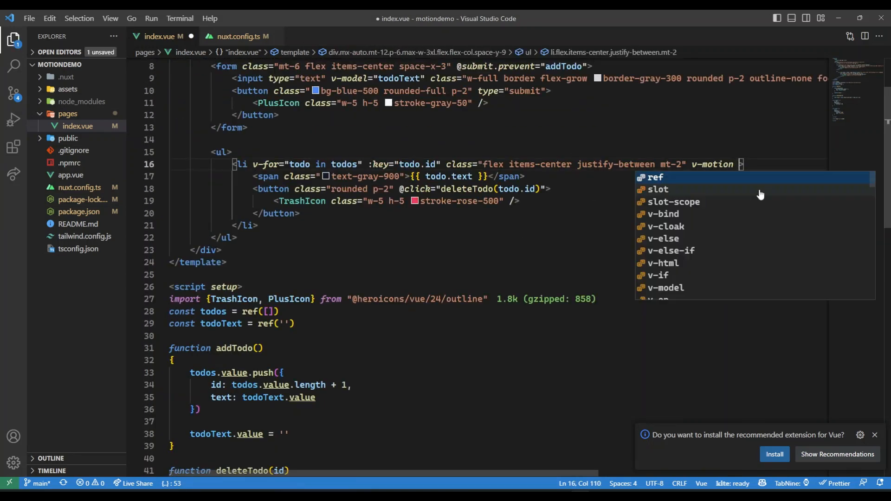
type(":initi")
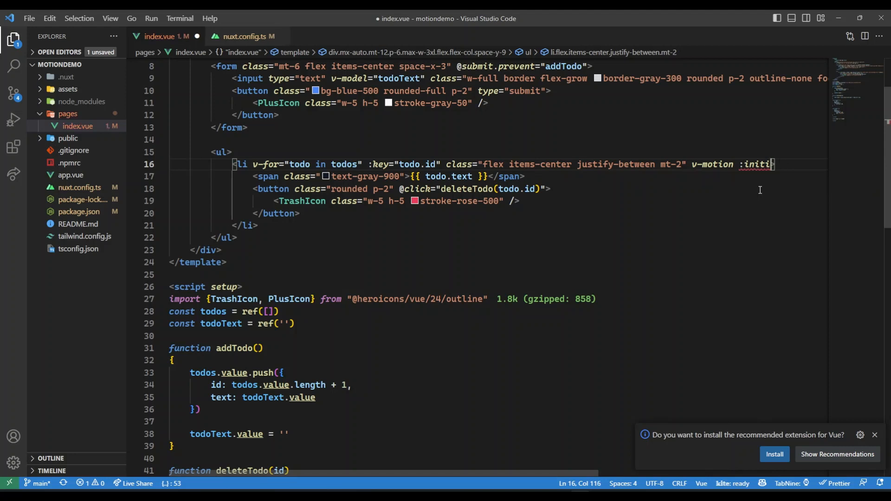
type("al=\"initial\">")
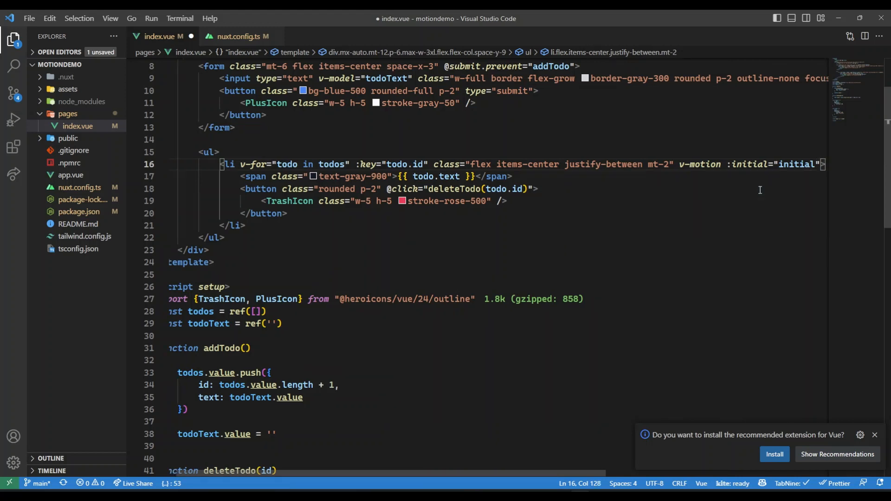
type(":enter>")
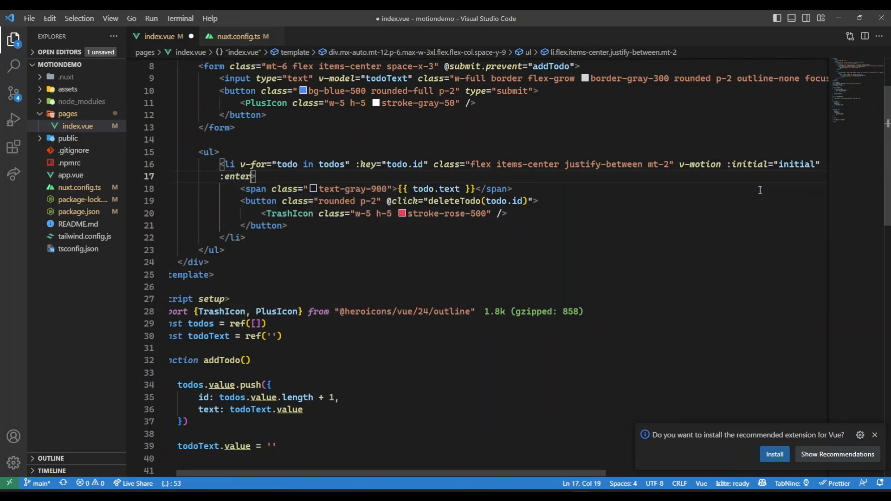
type("=\"enter\"")
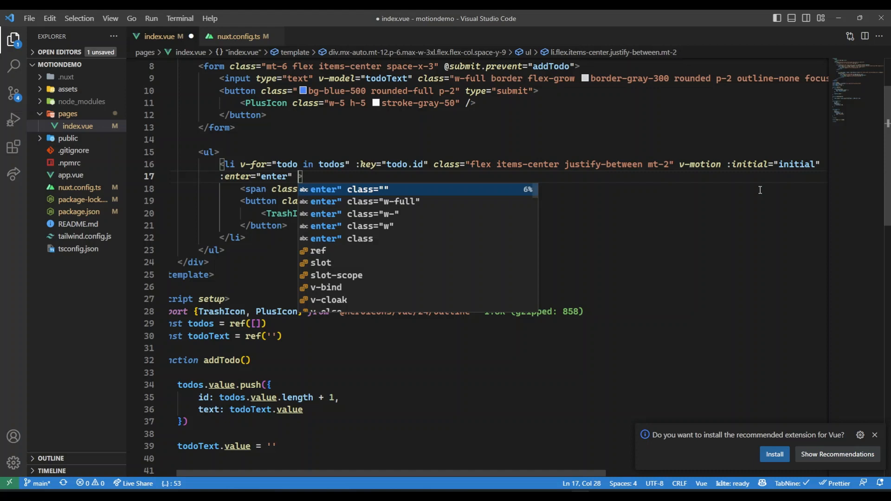
type("delay=\"200")
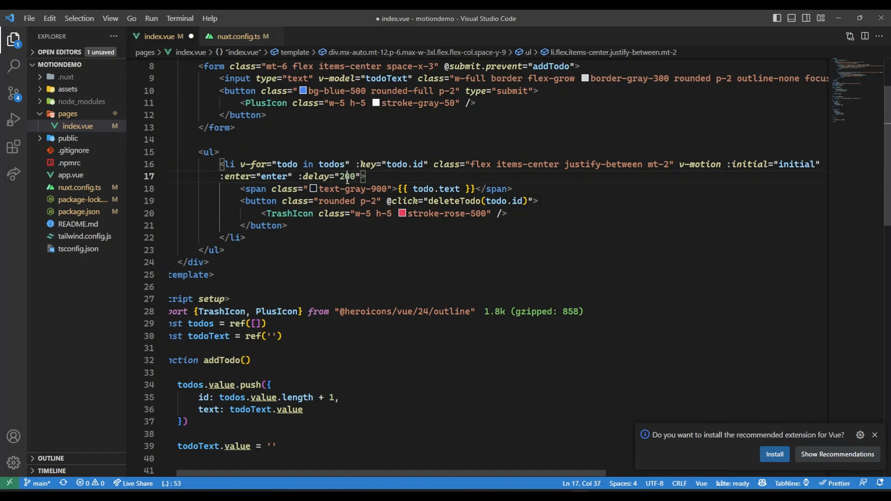
scroll("down", 3)
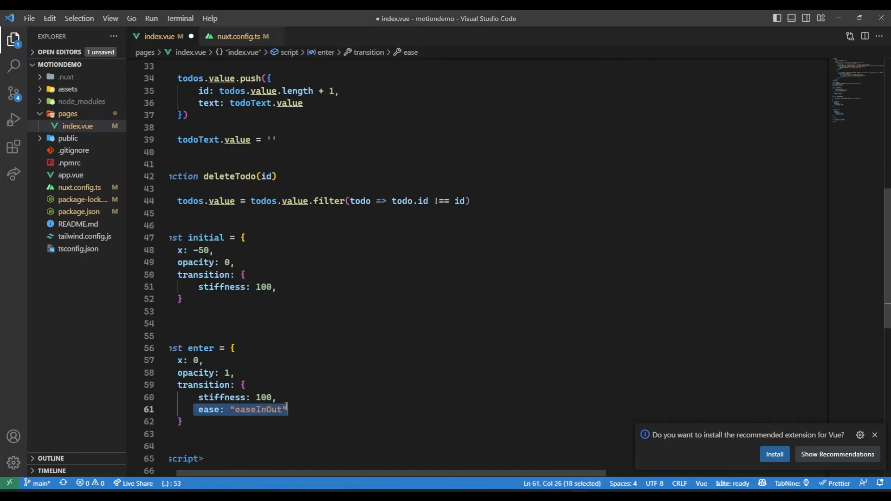
key("ctrl+s")
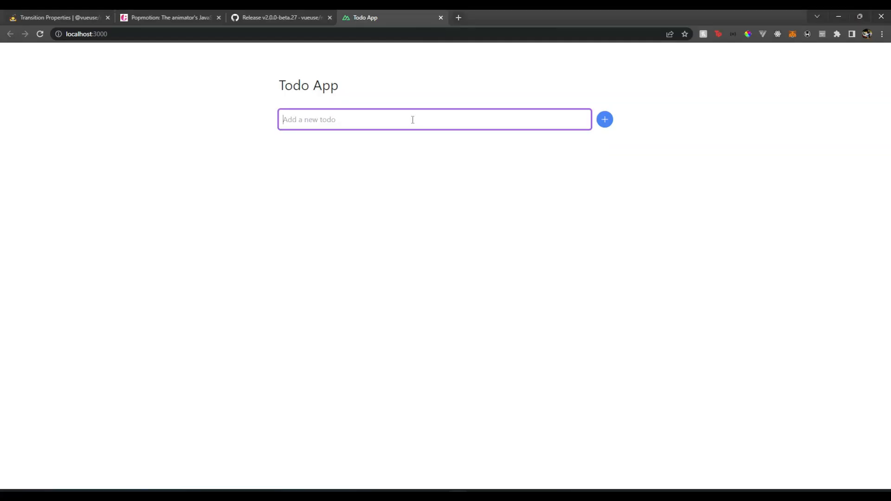
Step: Add Next Js and React todos to watch them slide in, then delete Next Js leaving React
type("Nex")
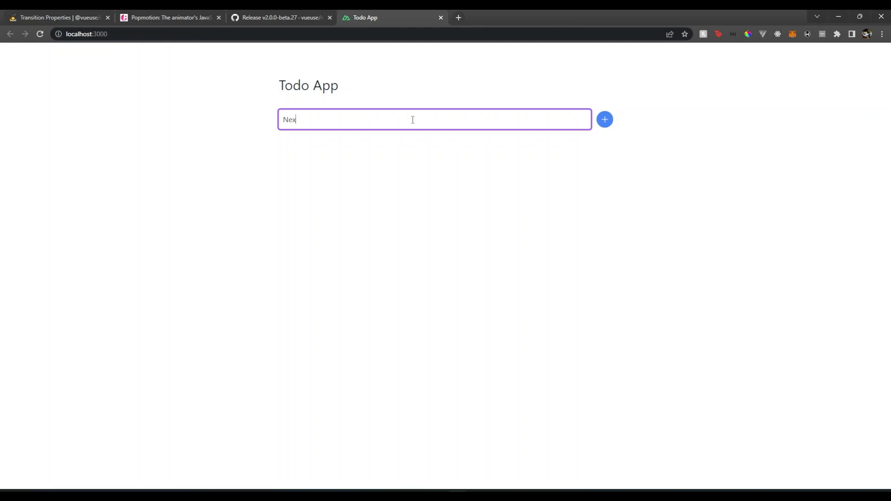
left_click(604, 120)
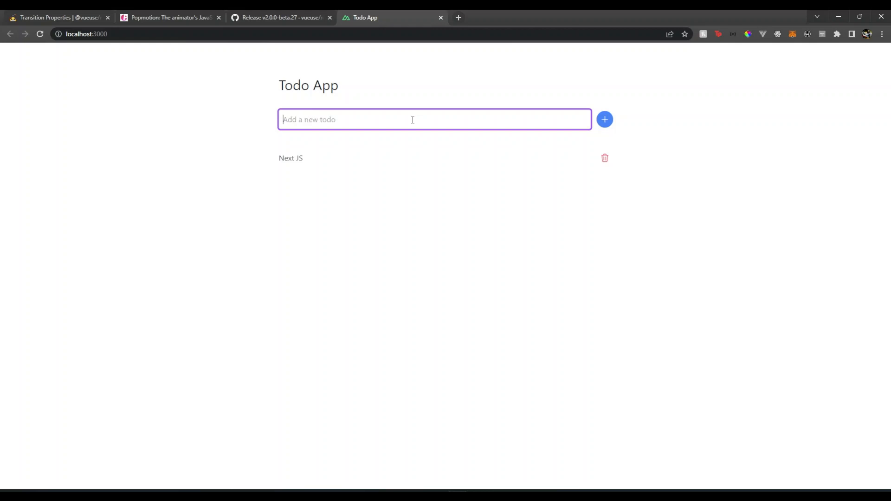
left_click(605, 120)
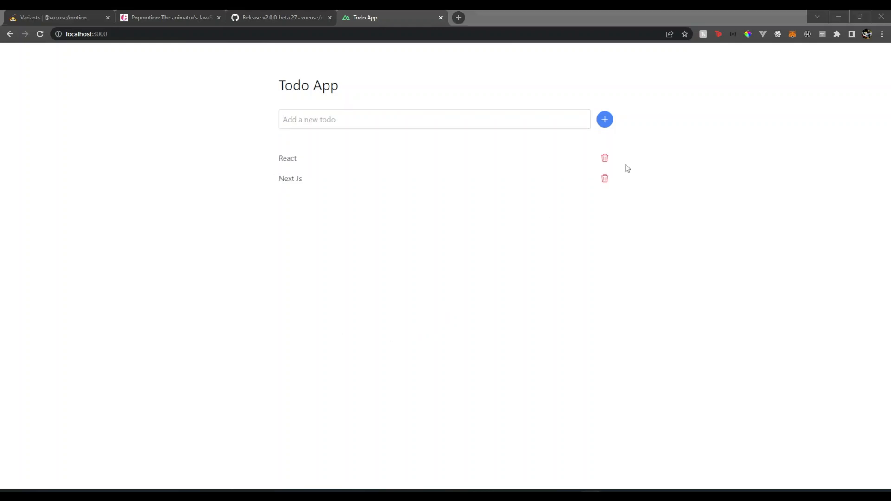
mouse_move(578, 185)
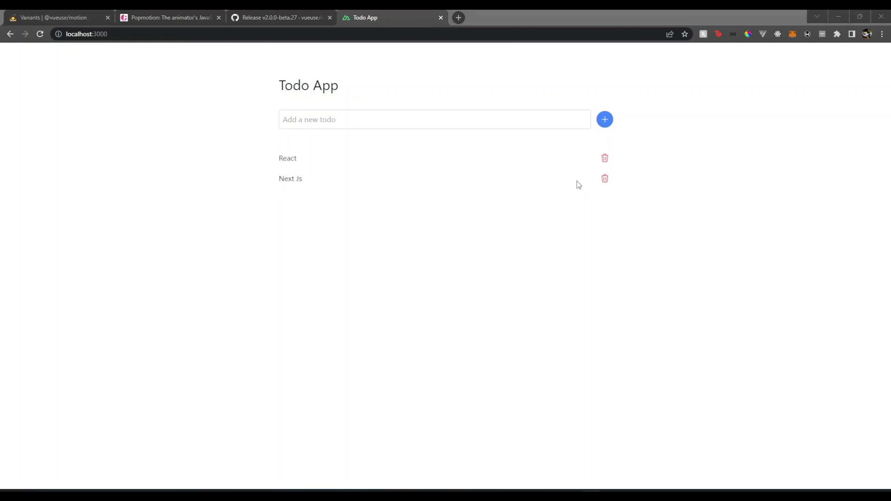
mouse_move(551, 222)
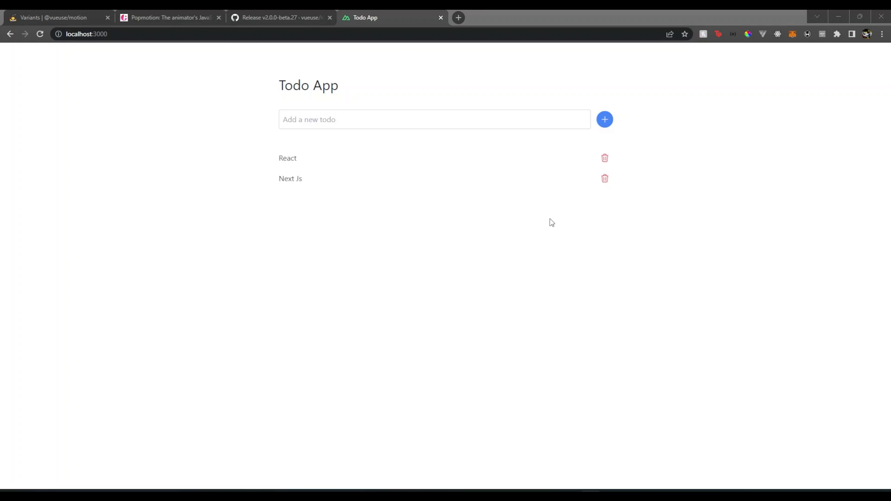
left_click(604, 178)
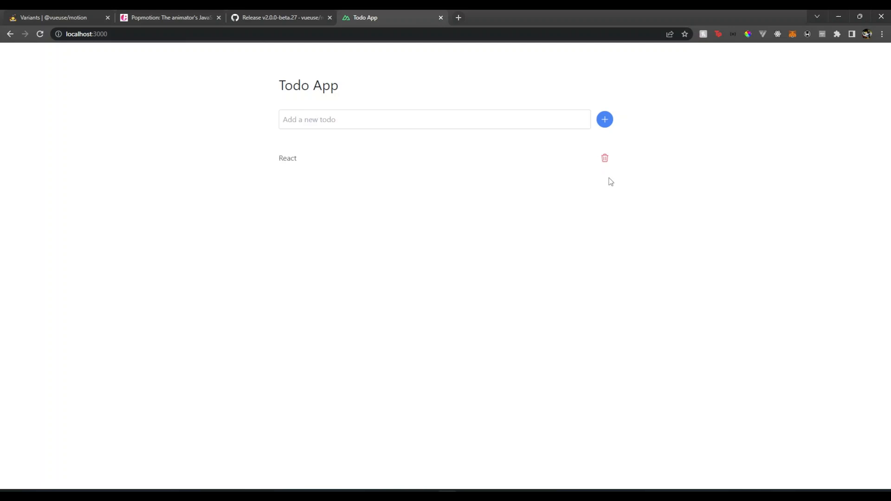
left_click(56, 17)
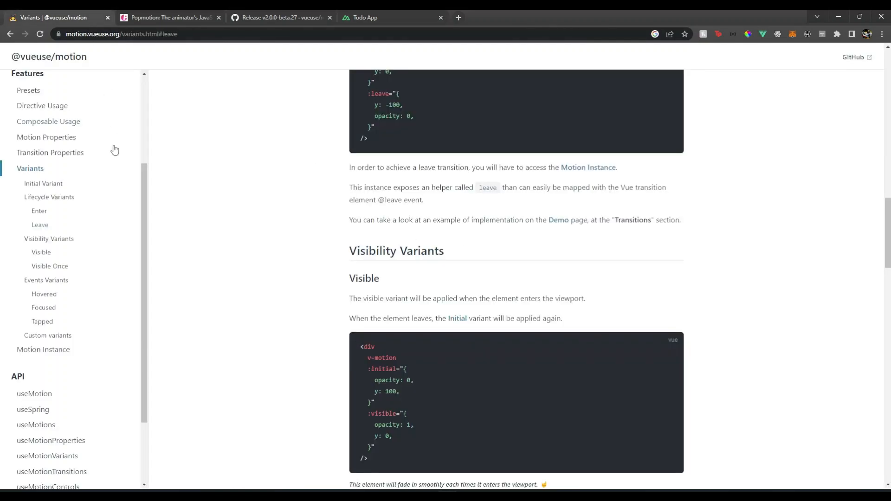
mouse_move(38, 198)
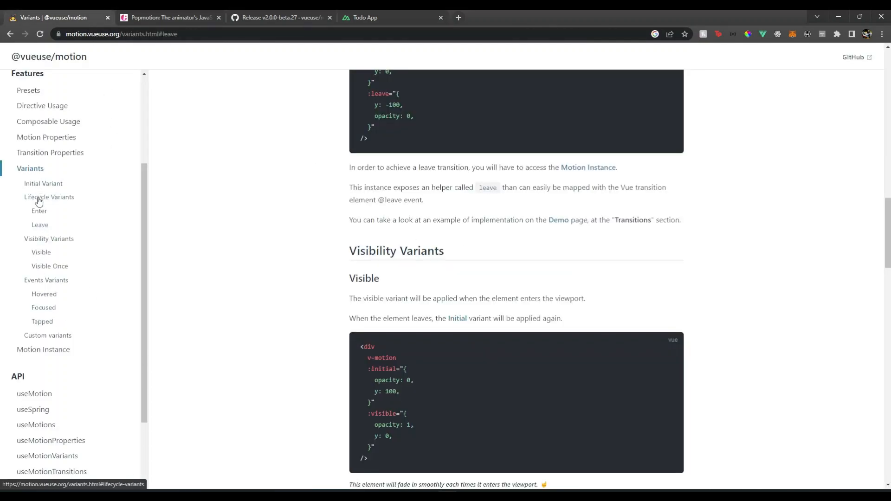
Step: Read the Leave variant example on the Variants page, then return to the running Todo App
scroll("up", 3)
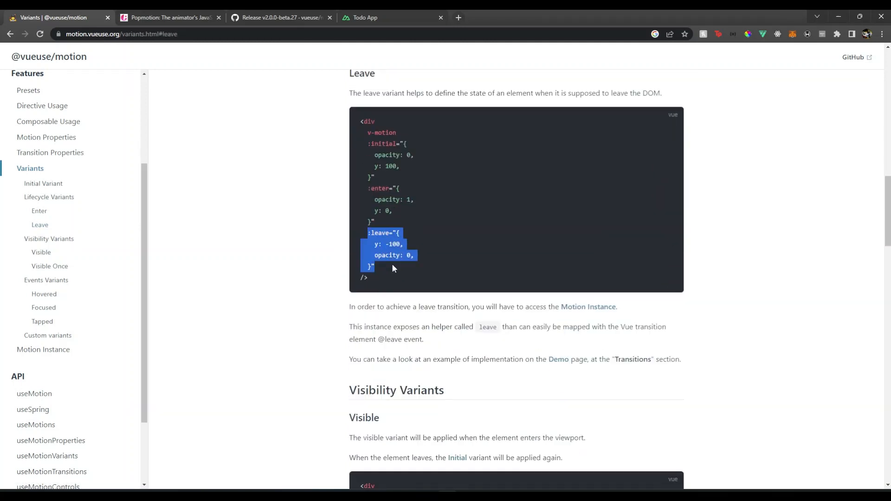
mouse_move(535, 267)
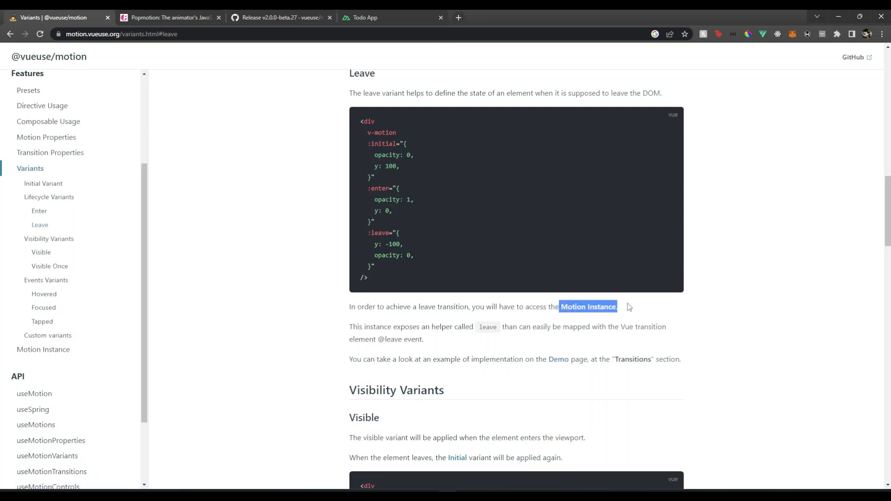
left_click(30, 168)
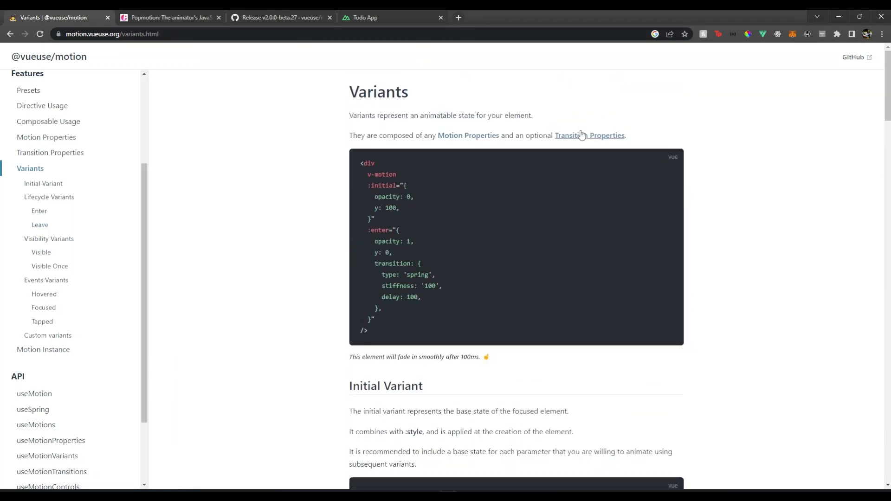
left_click(390, 17)
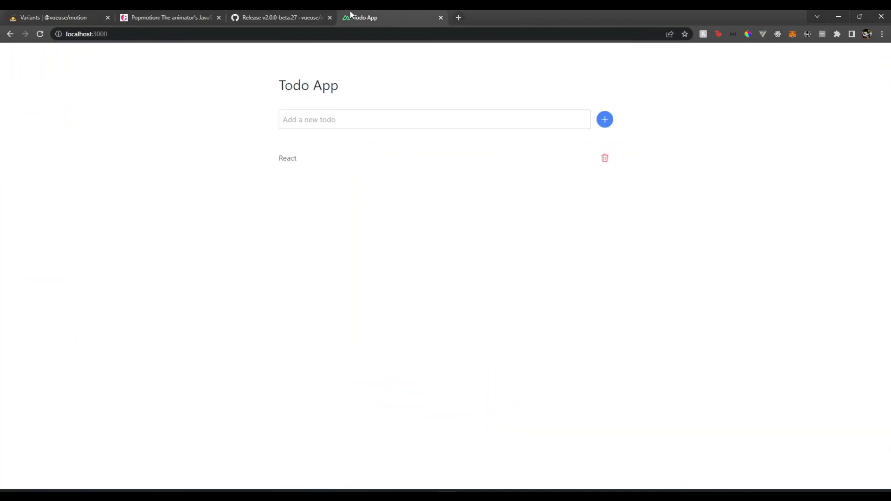
mouse_move(473, 206)
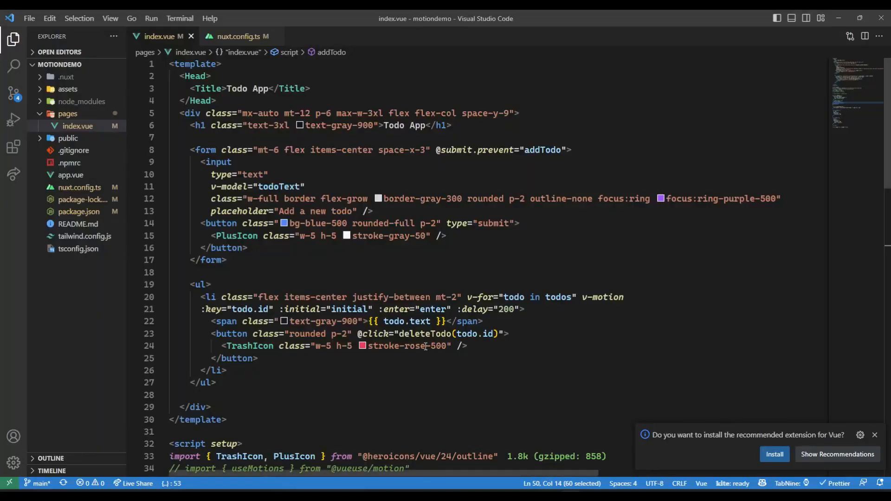
Step: Scroll through index.vue reviewing the deleteTodo function and the v-motion list item markup
scroll("down", 3)
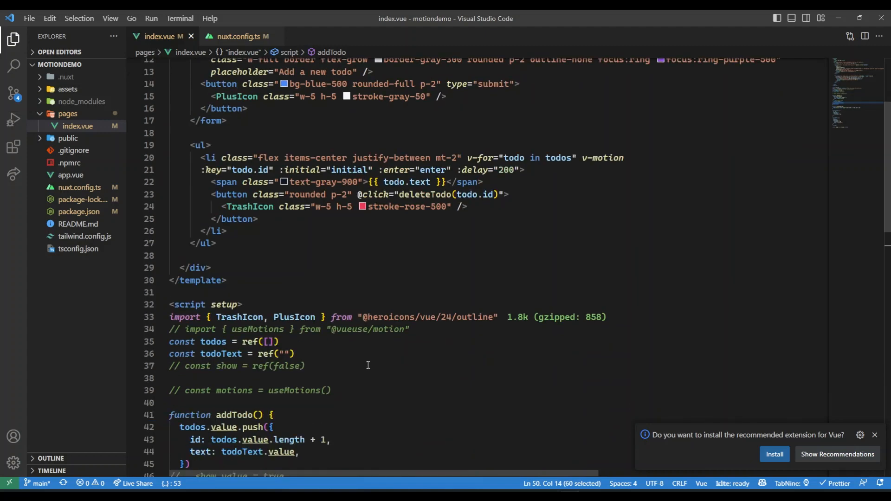
scroll("down", 3)
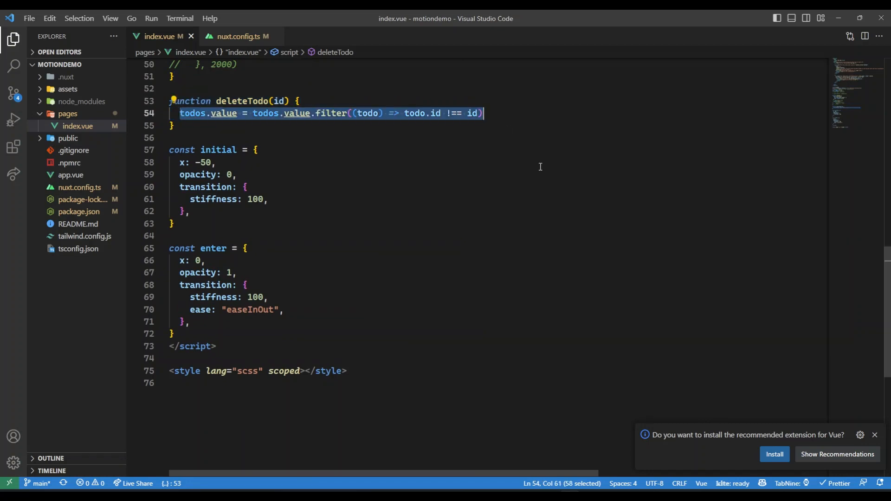
scroll("up", 3)
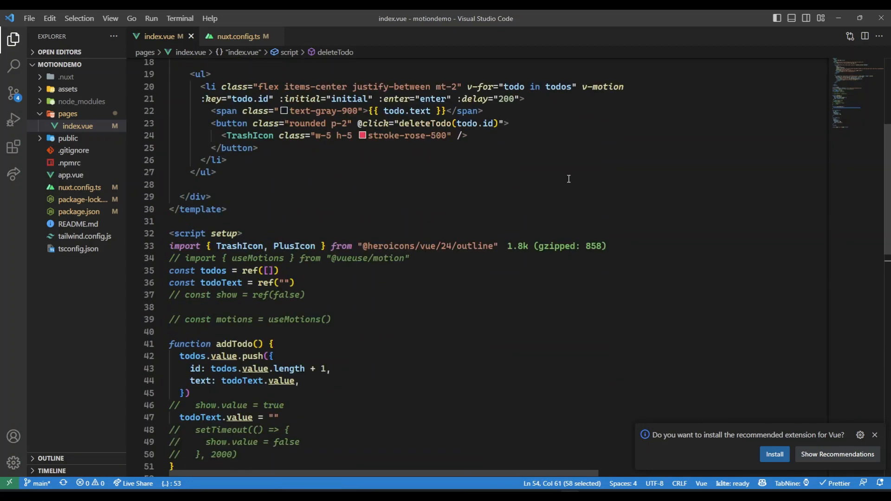
scroll("up", 3)
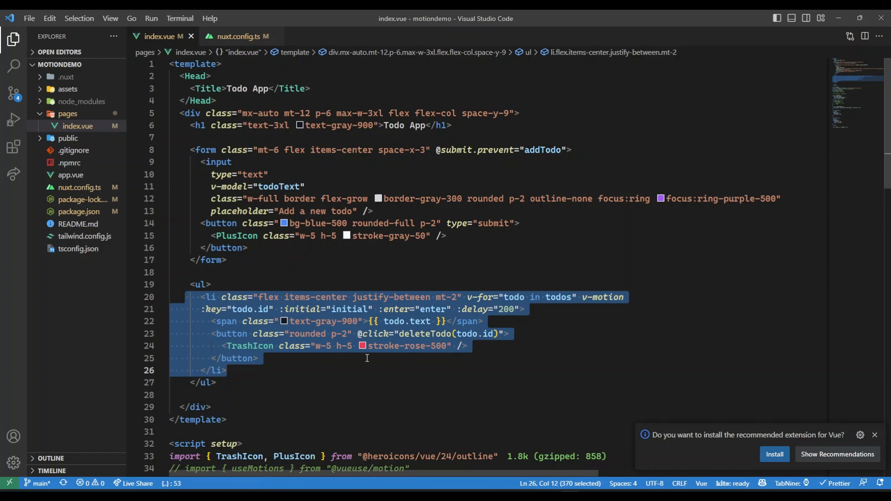
mouse_move(259, 364)
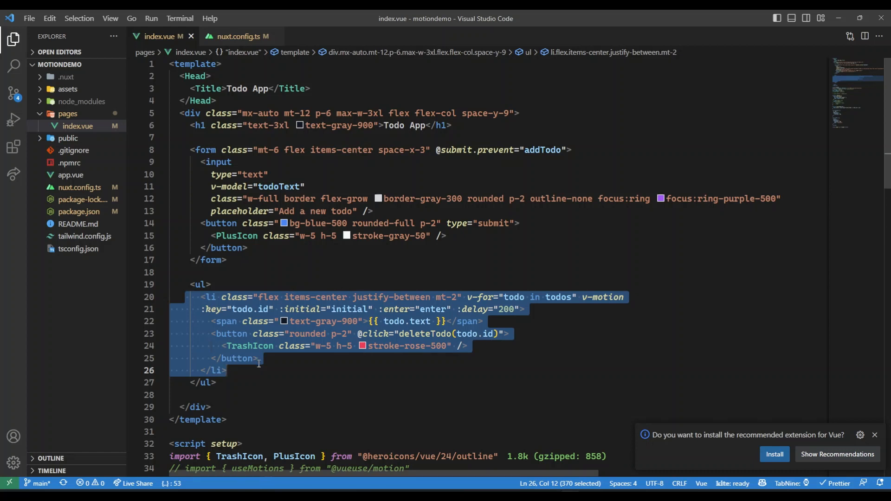
mouse_move(242, 374)
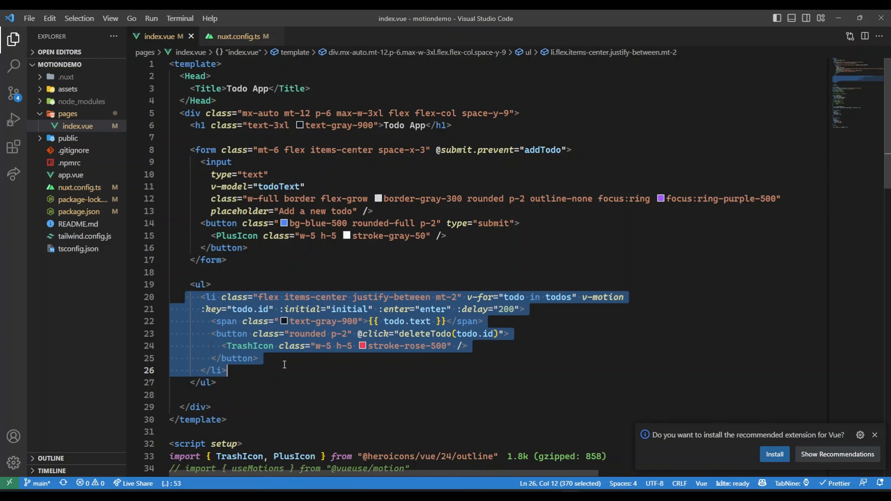
scroll("down", 3)
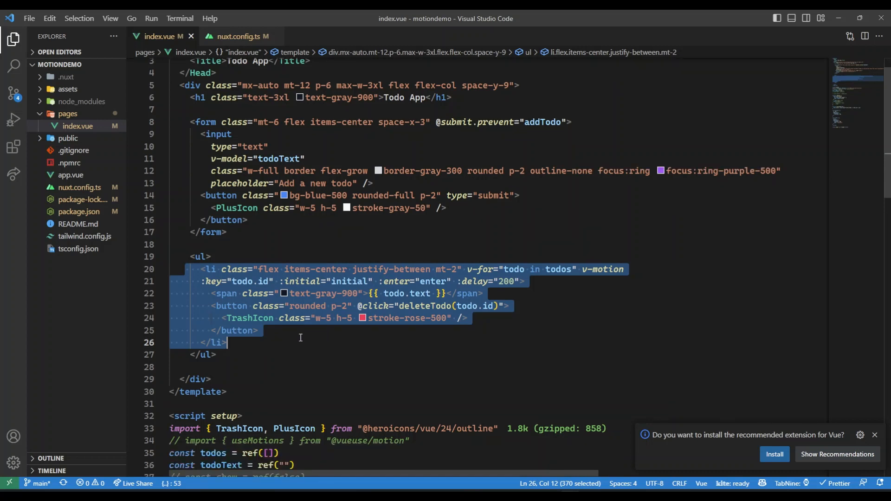
mouse_move(318, 348)
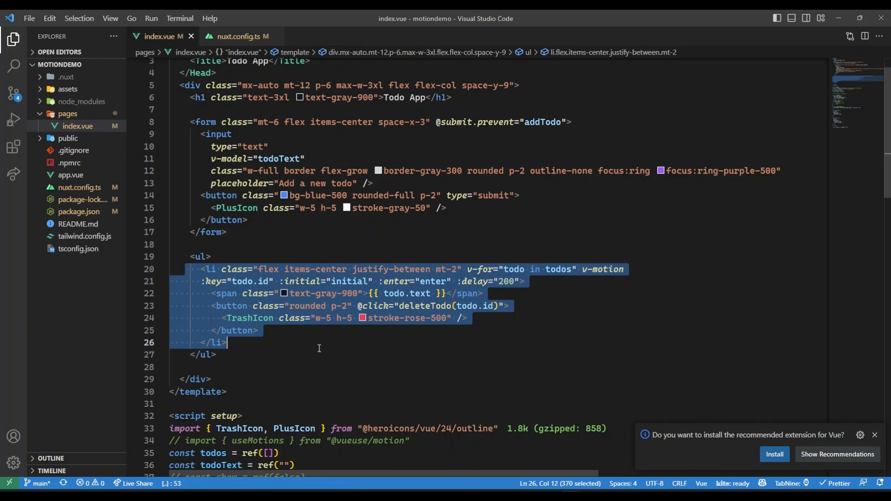
left_click(242, 343)
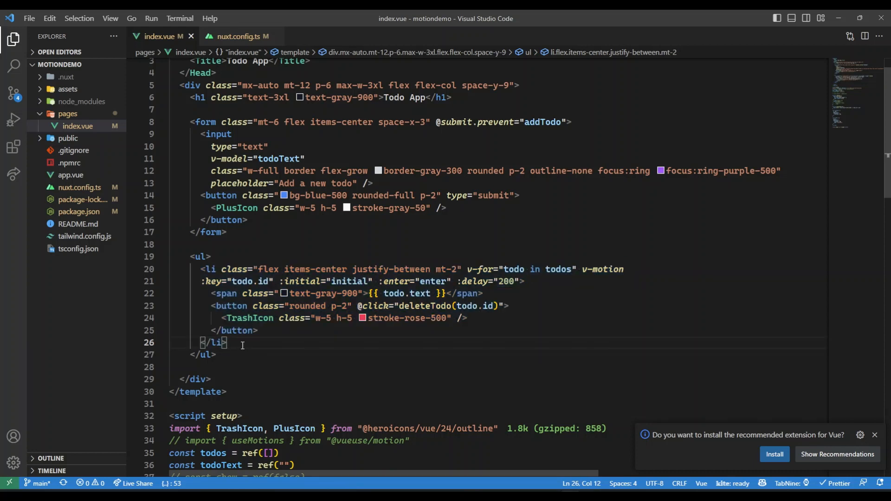
mouse_move(275, 339)
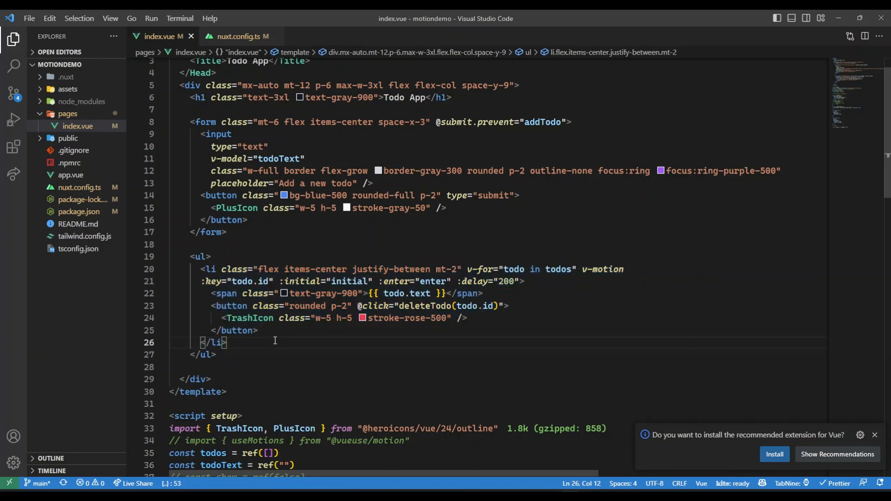
mouse_move(249, 353)
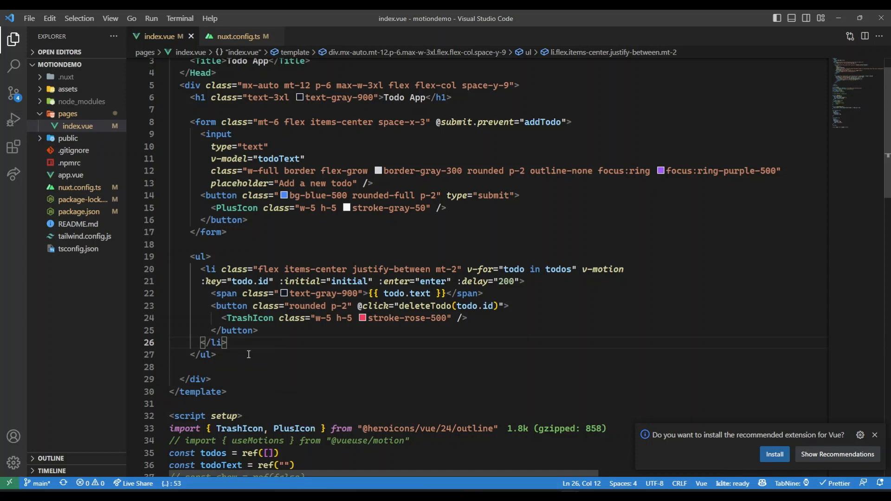
key("Enter")
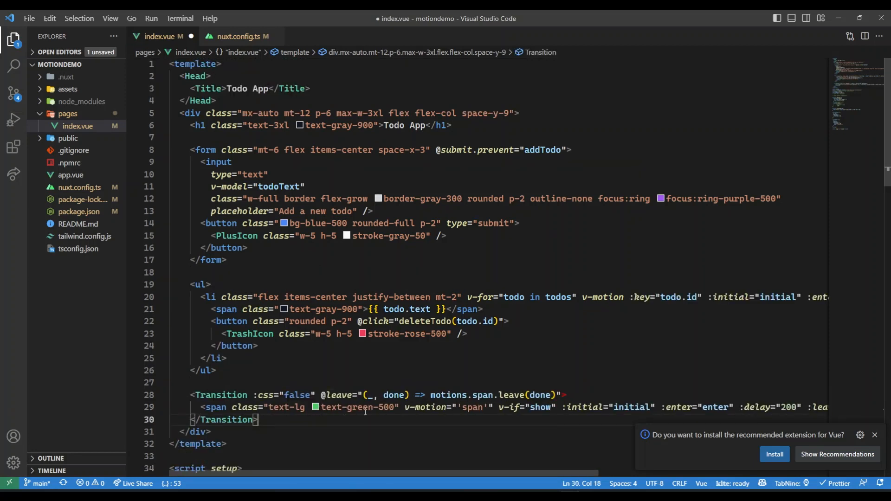
double_click(468, 408)
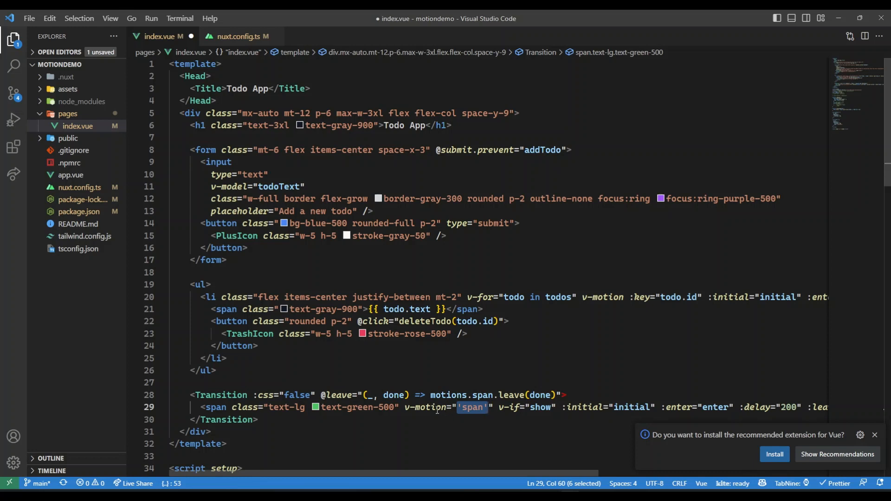
double_click(221, 396)
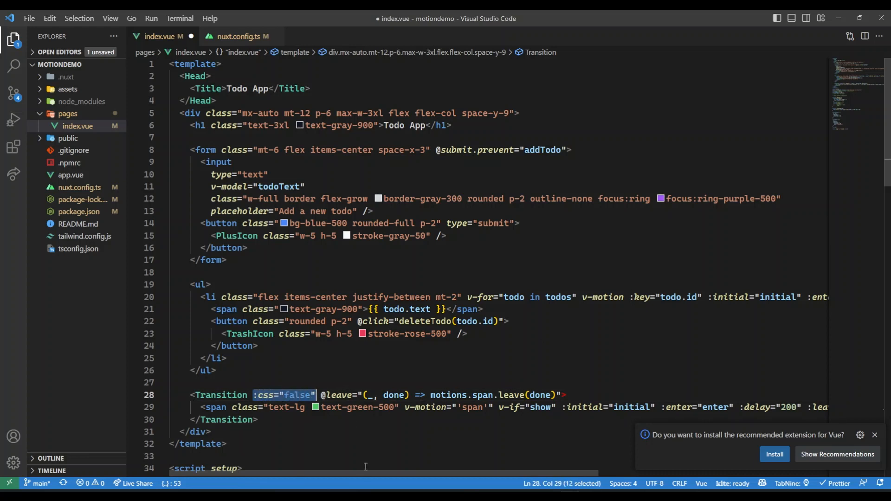
scroll("right", 3)
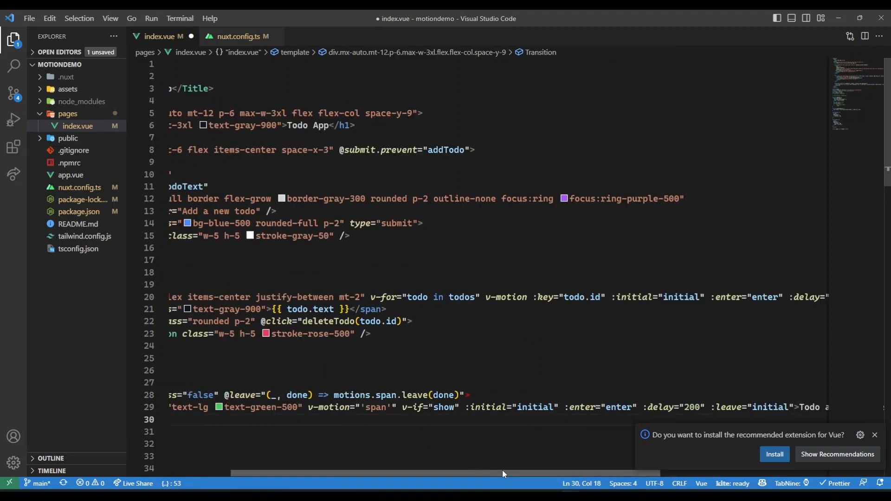
scroll("left", 3)
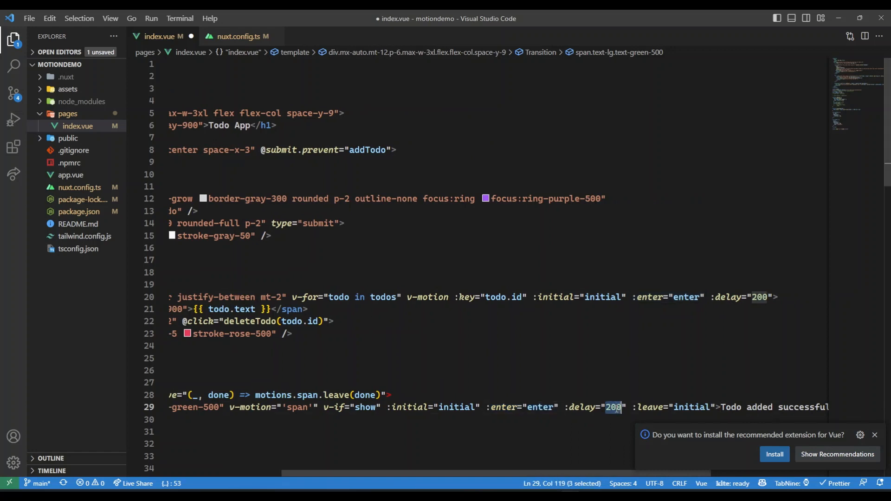
type("100")
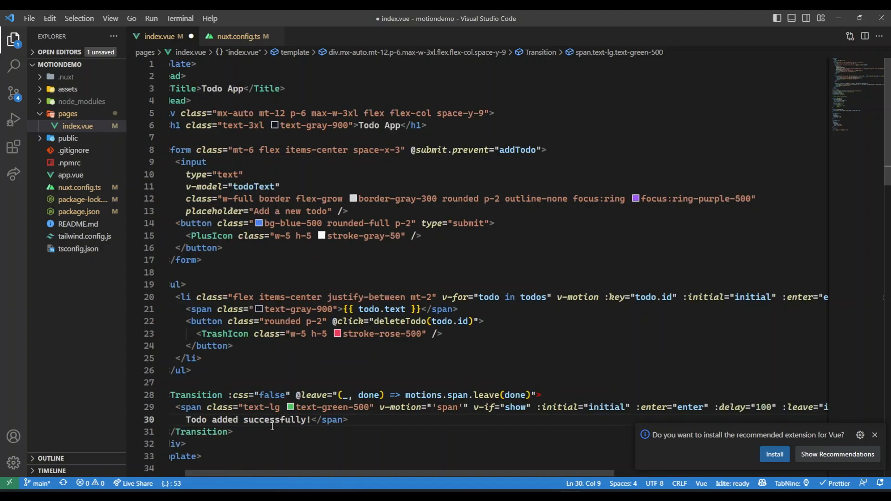
Step: Move the closing </span> onto its own line and review the v-if="show" message span
left_click(310, 419)
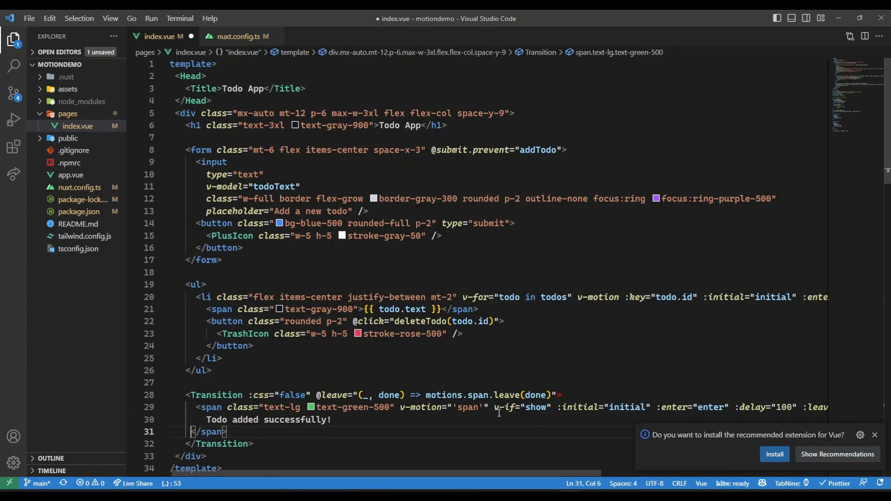
double_click(520, 407)
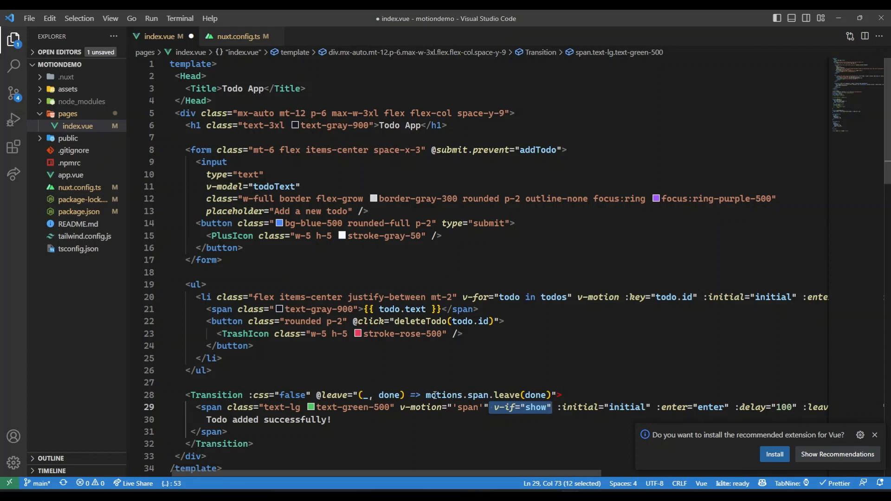
mouse_move(217, 395)
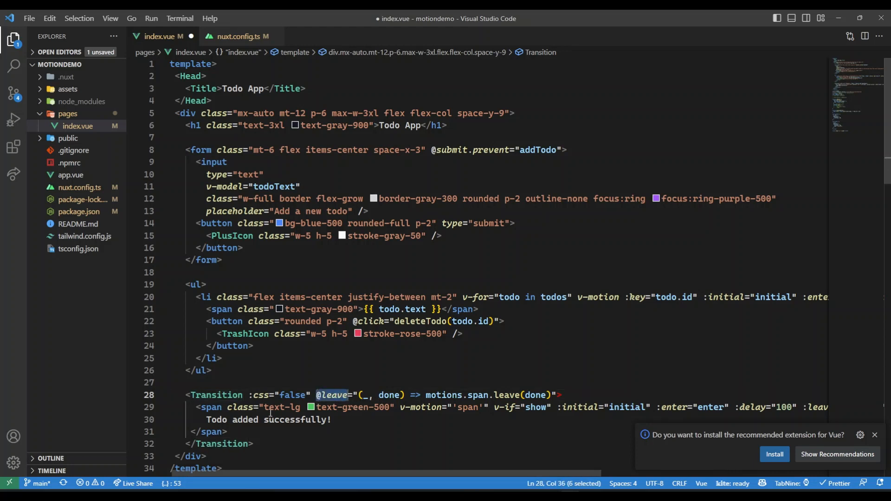
left_click(235, 432)
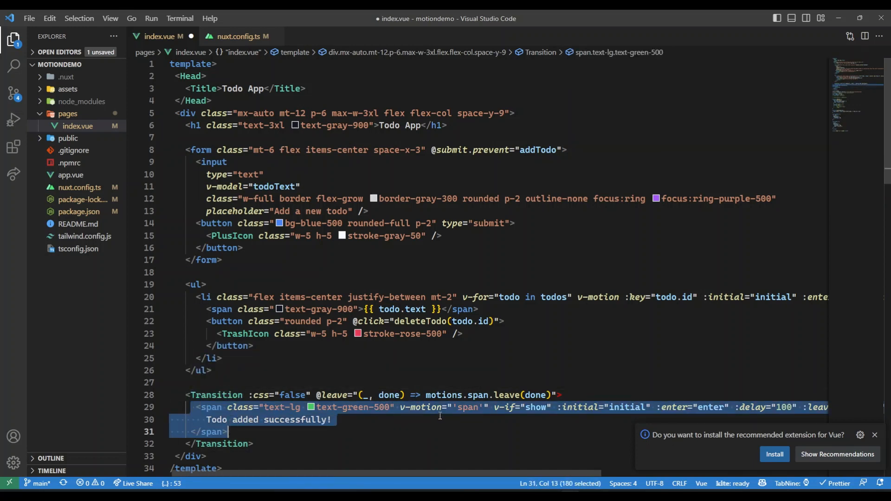
mouse_move(353, 406)
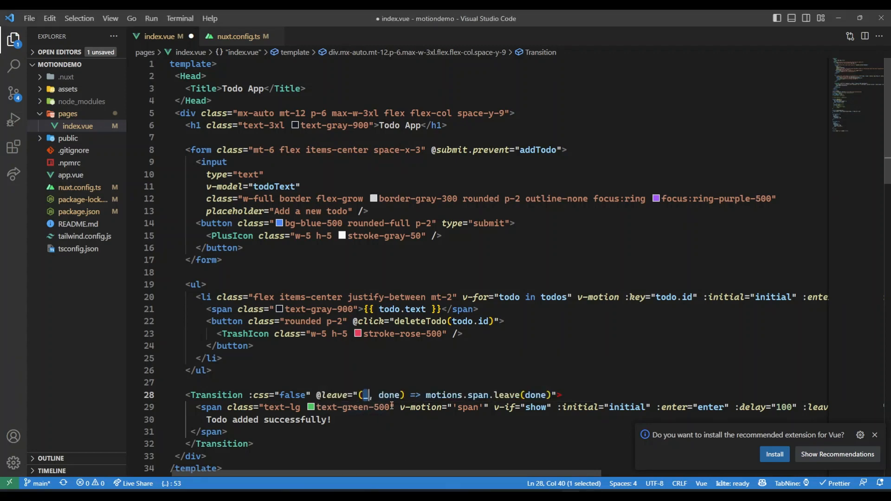
Step: Look over the leave handler calling motions.span.leave(done), then scroll to the script setup
double_click(389, 395)
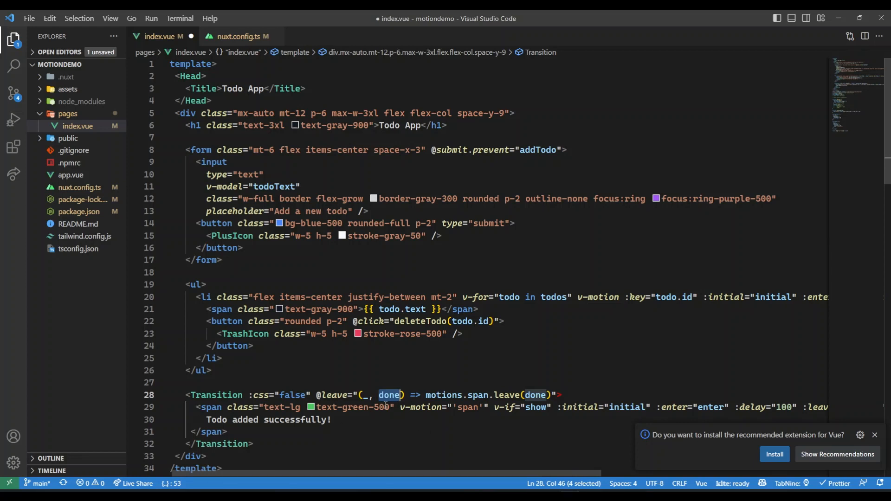
mouse_move(406, 411)
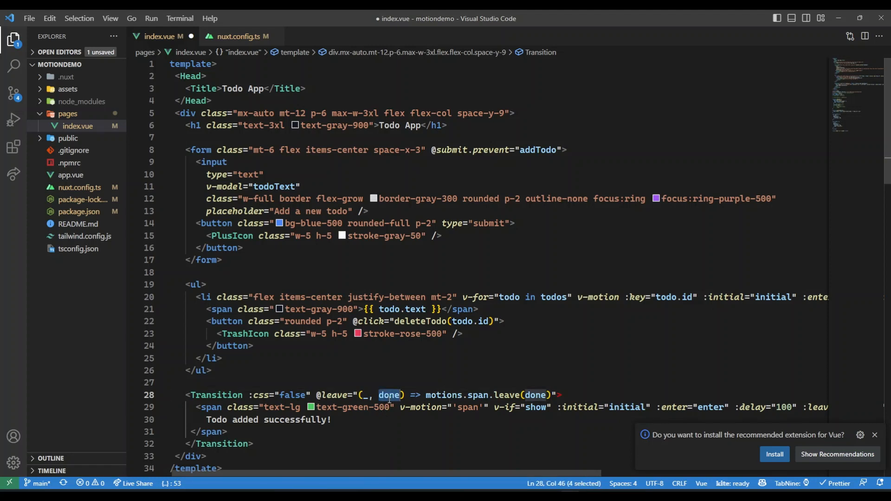
left_click(363, 395)
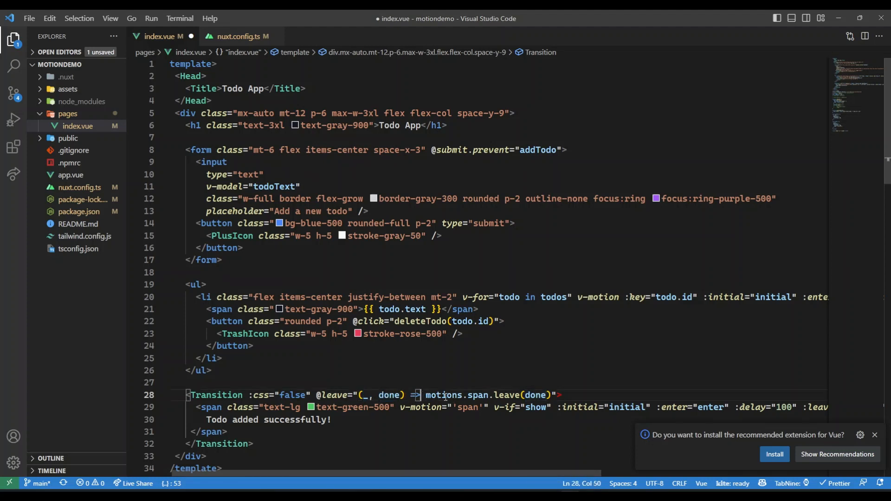
double_click(445, 396)
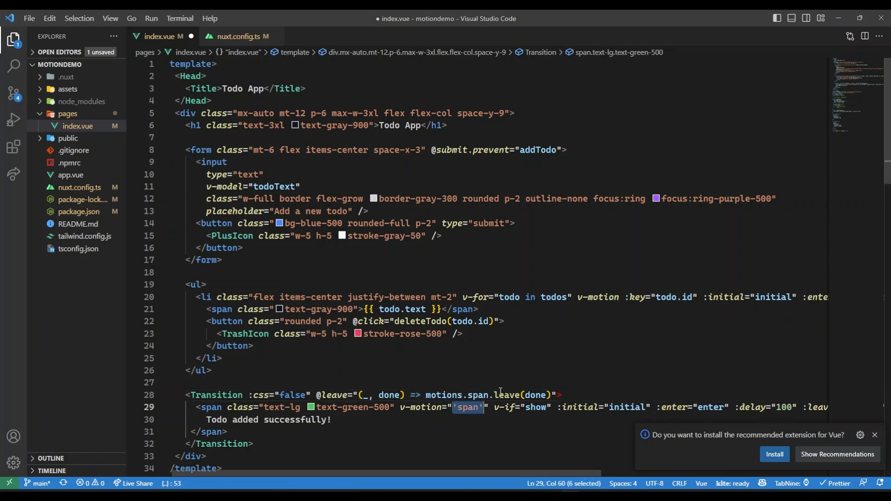
left_click(506, 396)
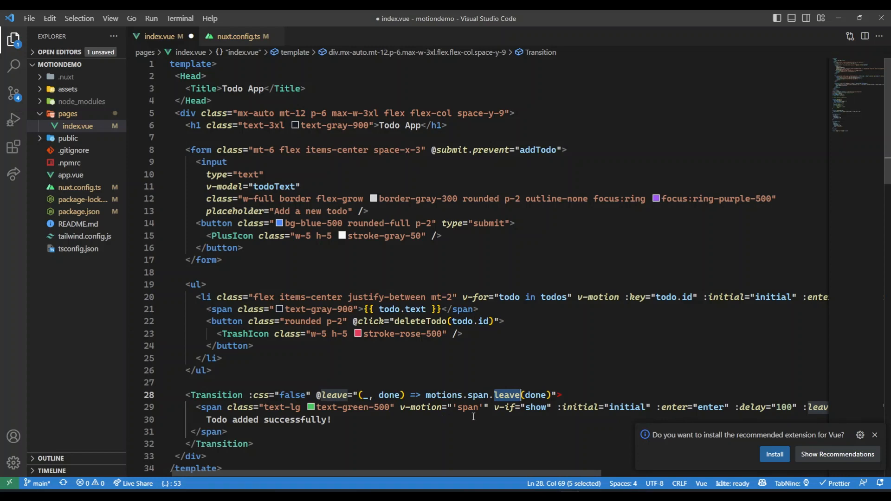
scroll("down", 3)
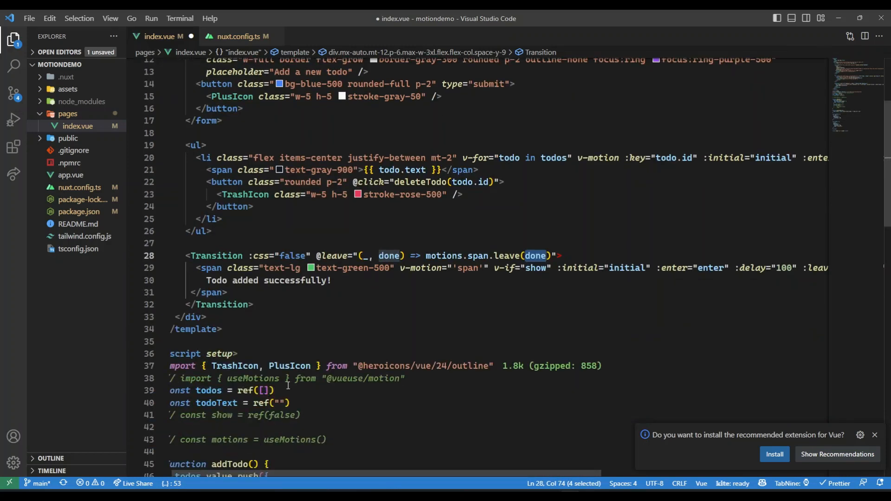
Step: Uncomment the useMotions import, show ref, motions = useMotions() and addTodo's show/setTimeout lines, then save
scroll("down", 3)
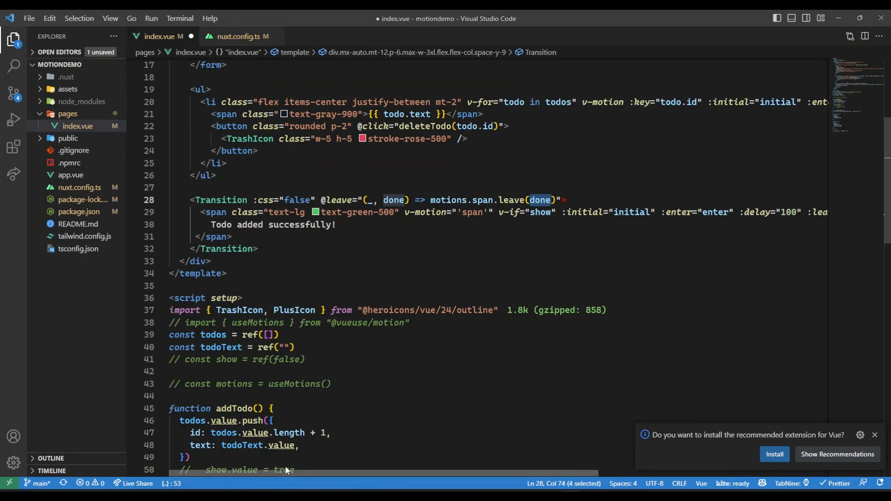
left_click(185, 323)
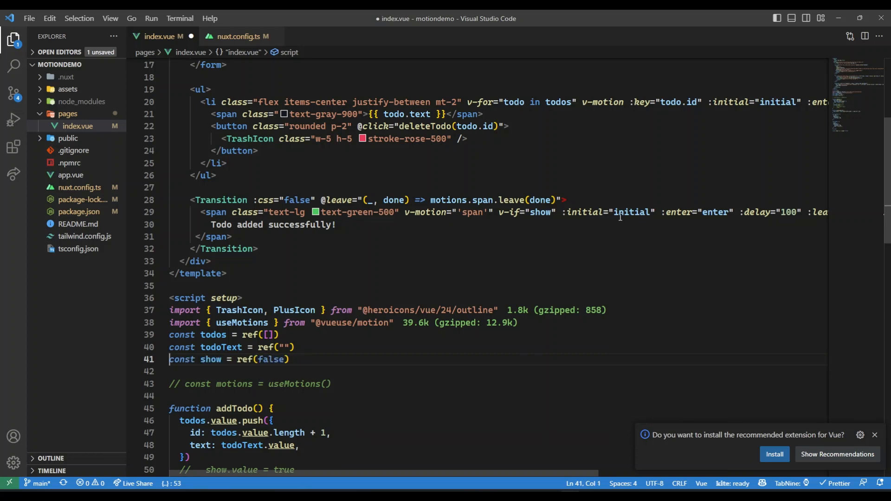
left_click(185, 383)
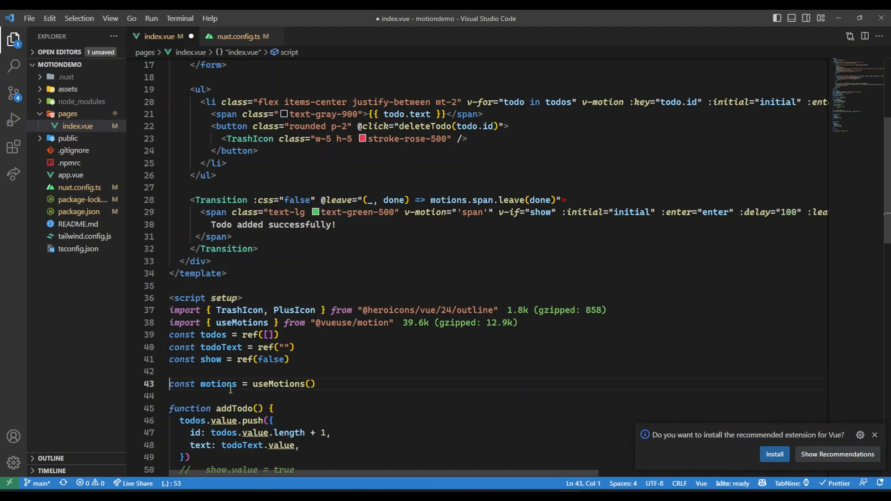
double_click(219, 383)
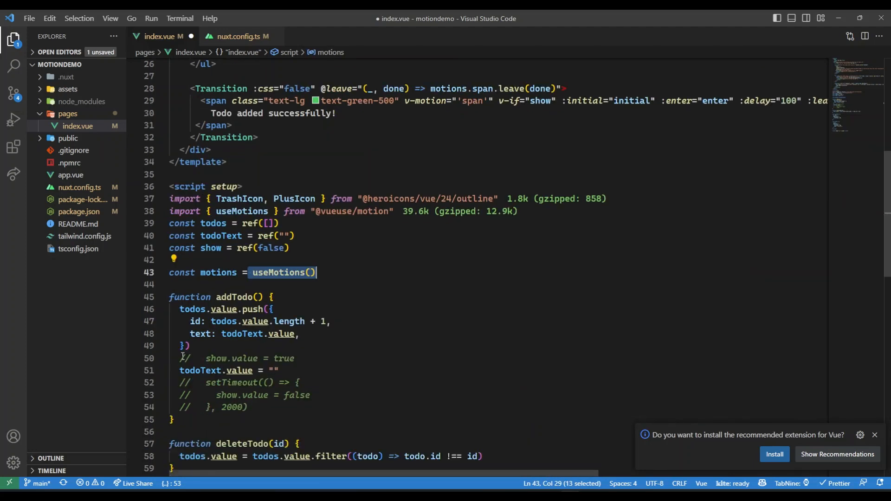
left_click(182, 358)
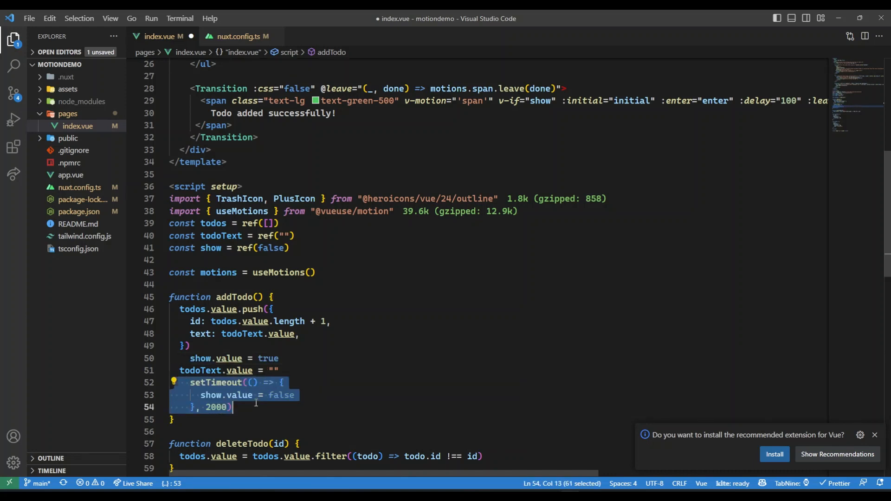
key("ctrl+s")
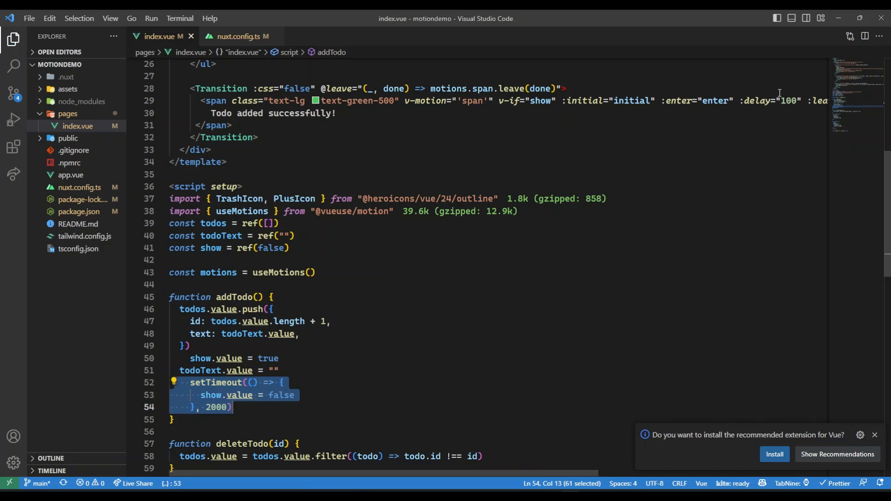
left_click(366, 18)
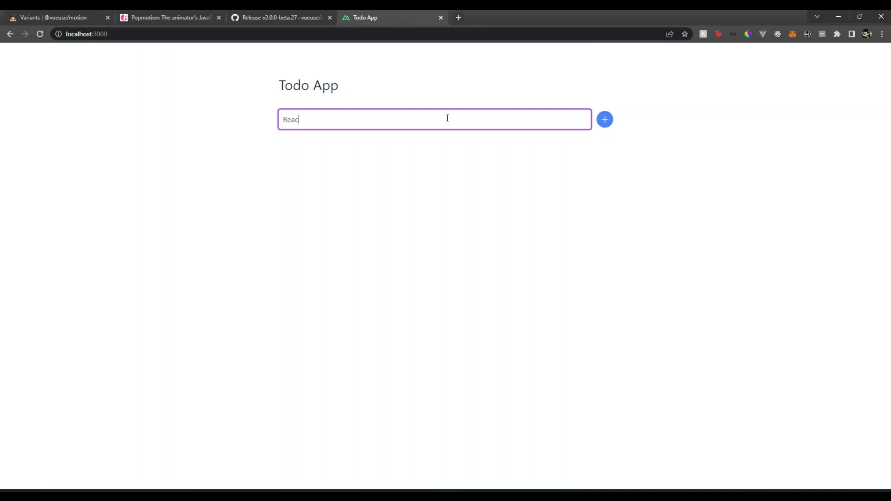
Step: Add the todos 'React' and 'NExt Js' in the browser to check the slide-in and success-message animations
left_click(605, 119)
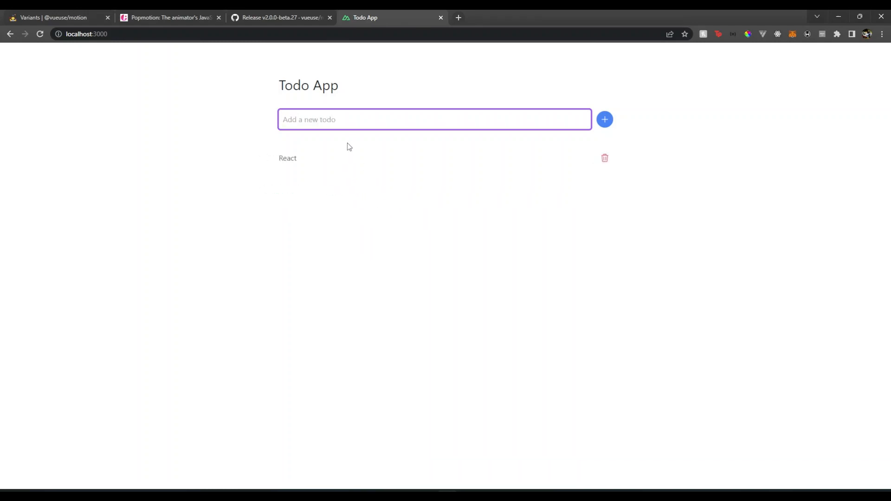
type("NExt Js")
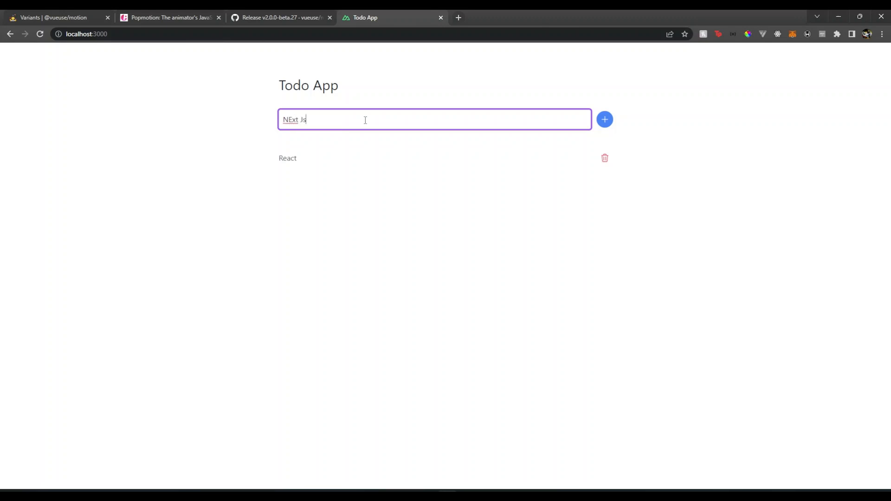
left_click(604, 120)
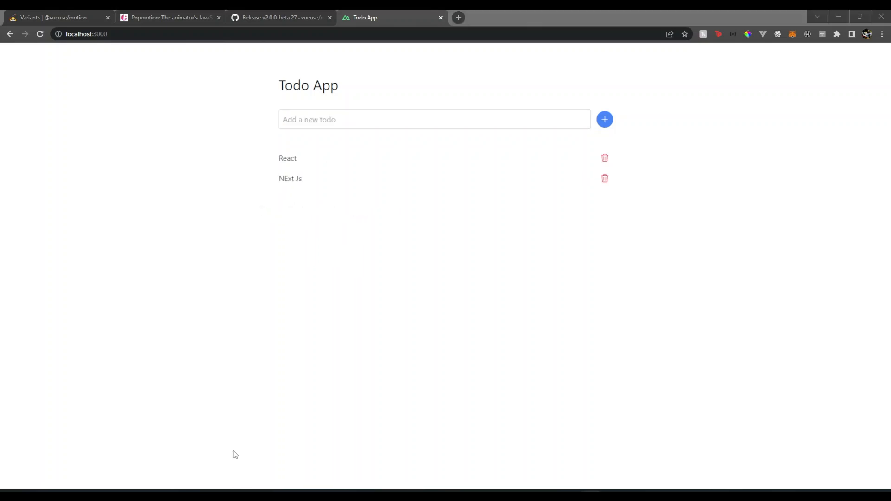
mouse_move(293, 451)
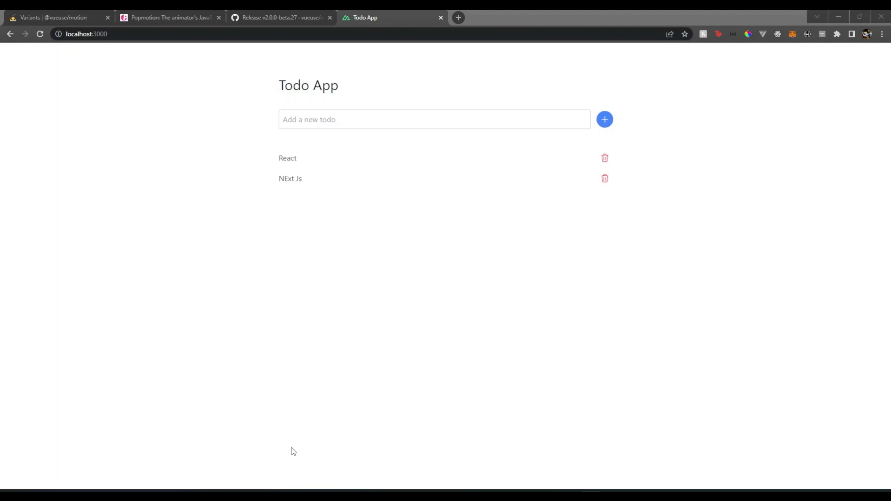